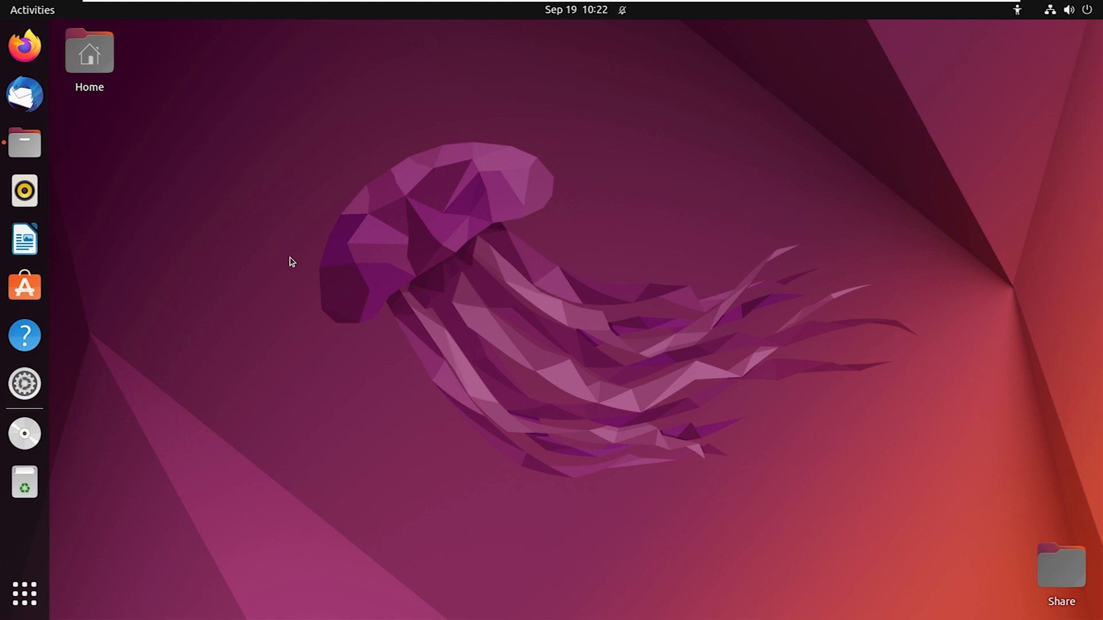
Launch Files from the dock and open the Desktop folder containing Share.
{"action": "left_click", "coordinate": [25, 144]}
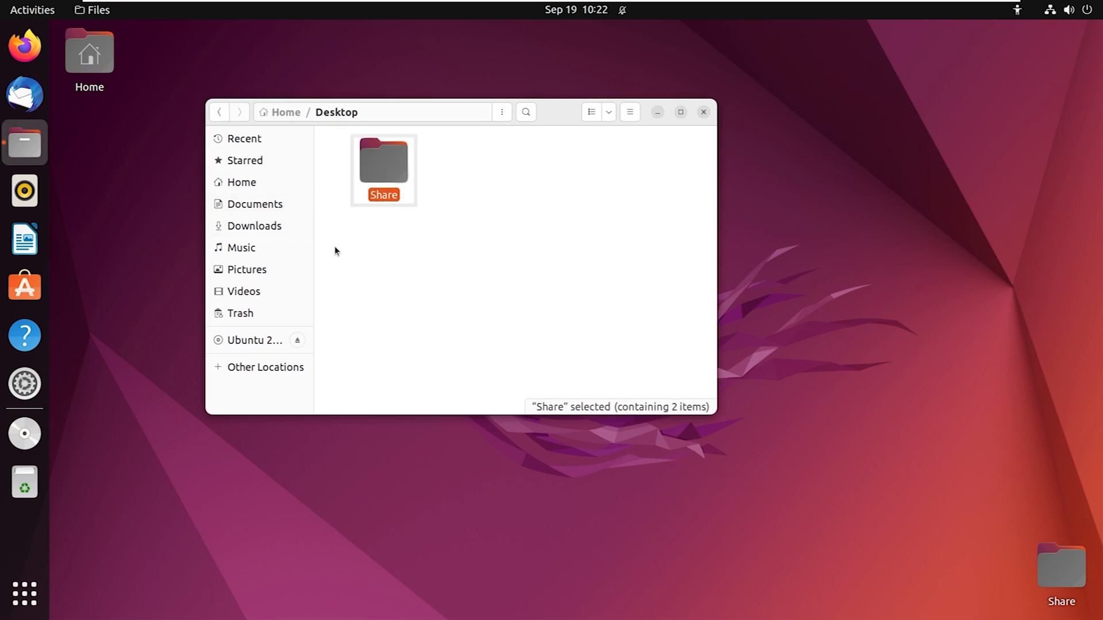
{"action": "left_click", "coordinate": [383, 169]}
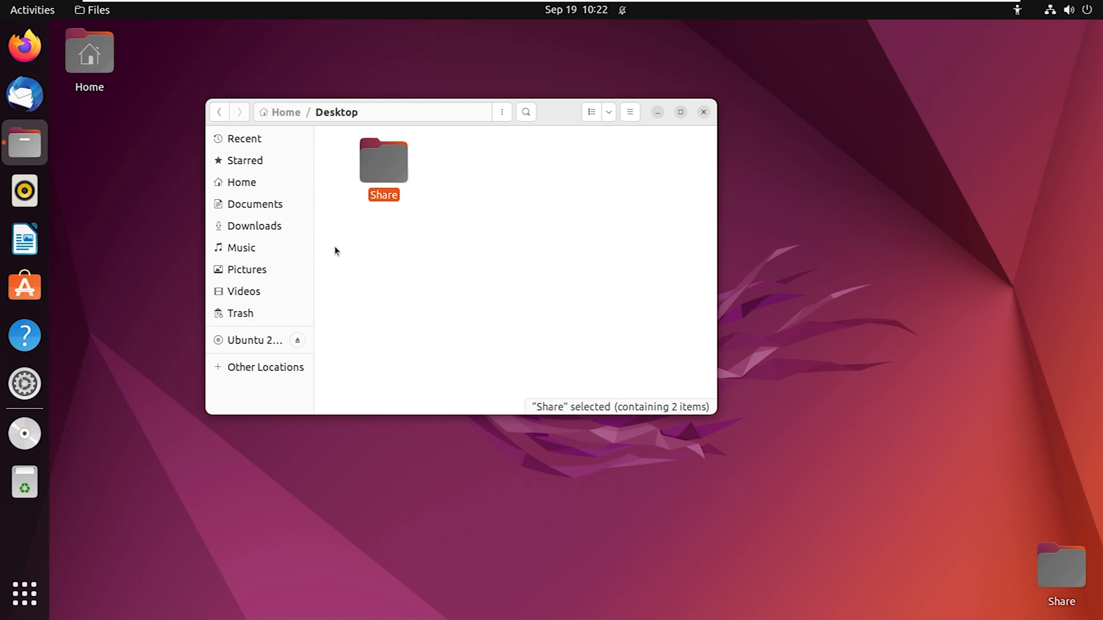
{"action": "double_click", "coordinate": [383, 162]}
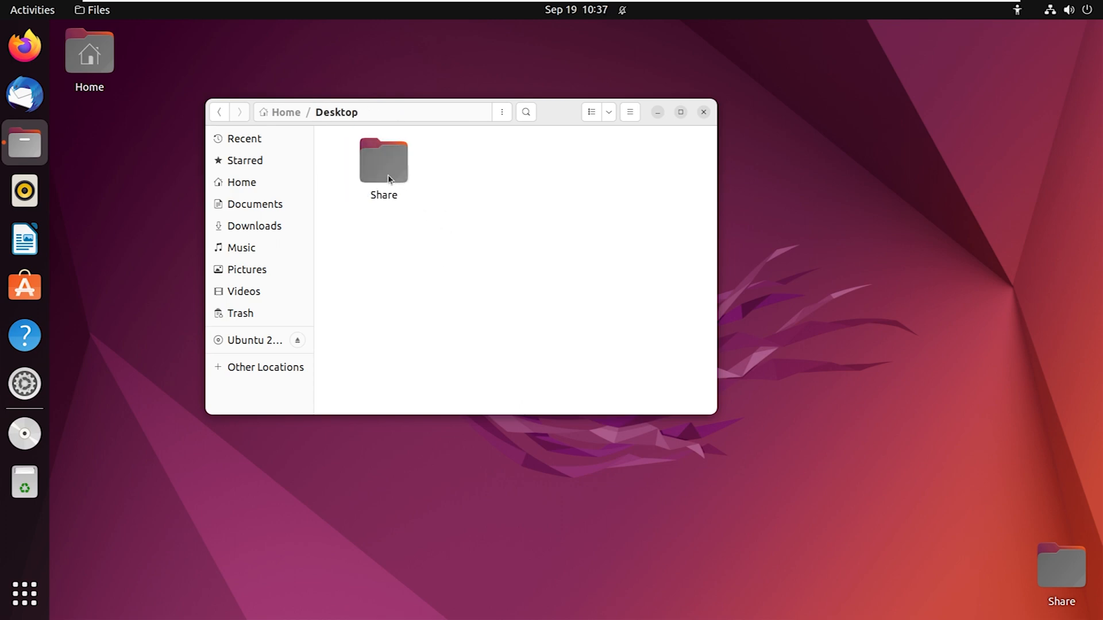
Create a Local Network Share of Share allowing others to create and delete files, adding permissions automatically.
{"action": "right_click", "coordinate": [383, 161]}
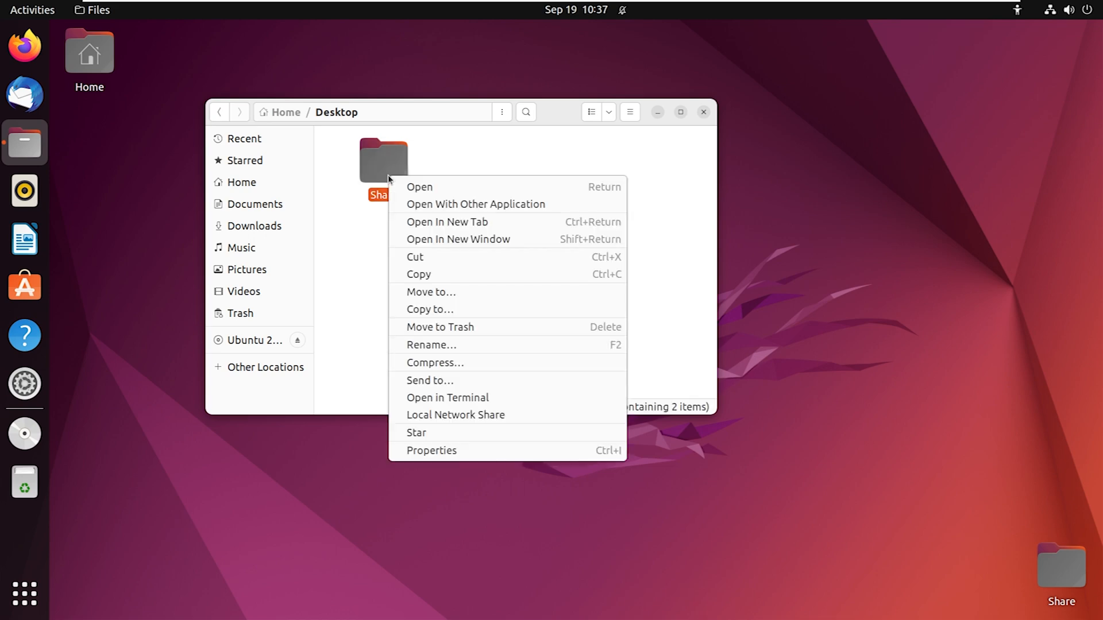
{"action": "left_click", "coordinate": [455, 414]}
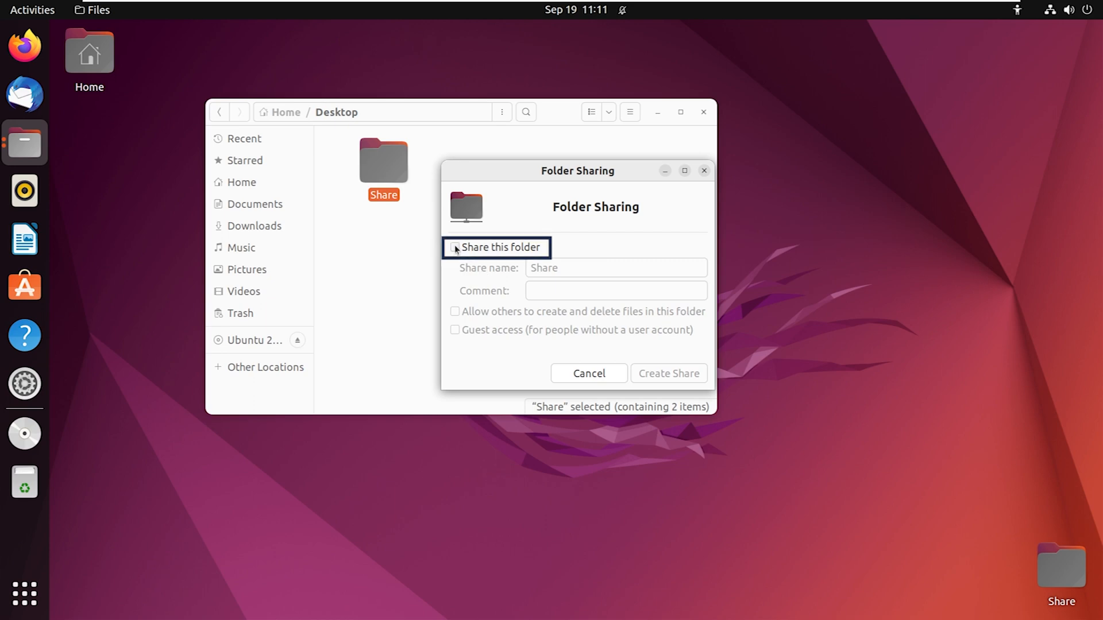
{"action": "left_click", "coordinate": [455, 247]}
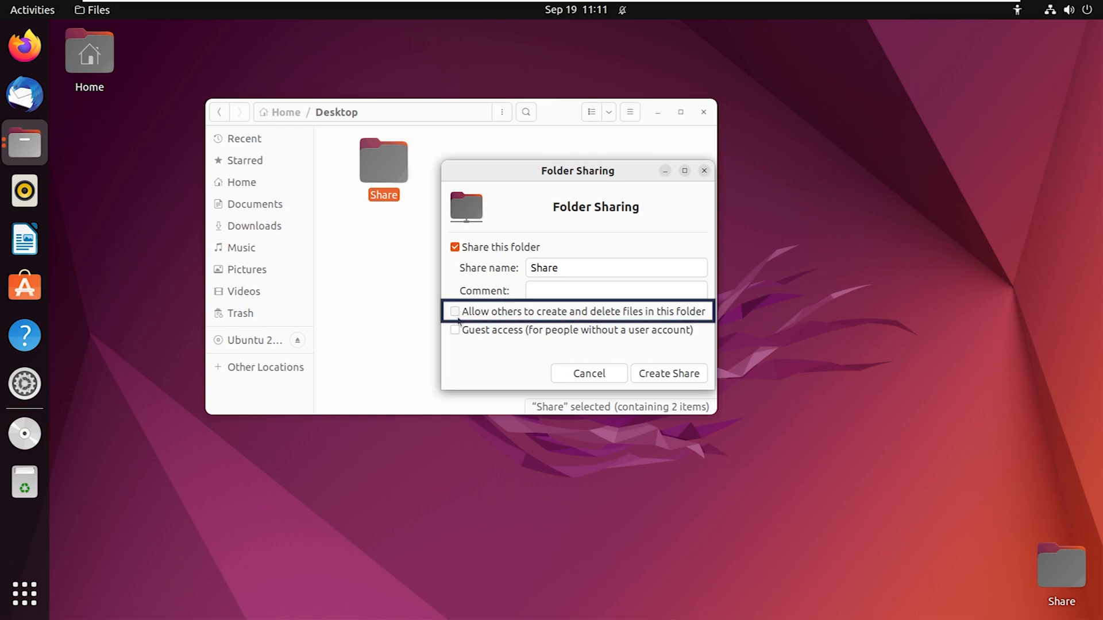
{"action": "left_click", "coordinate": [455, 311]}
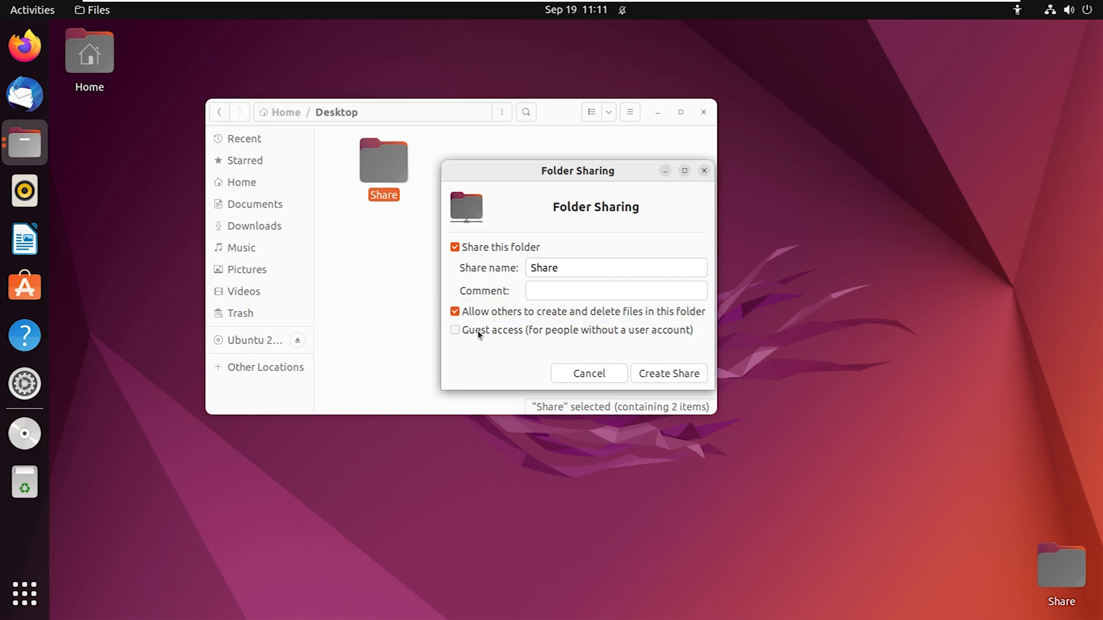
{"action": "mouse_move", "coordinate": [667, 373]}
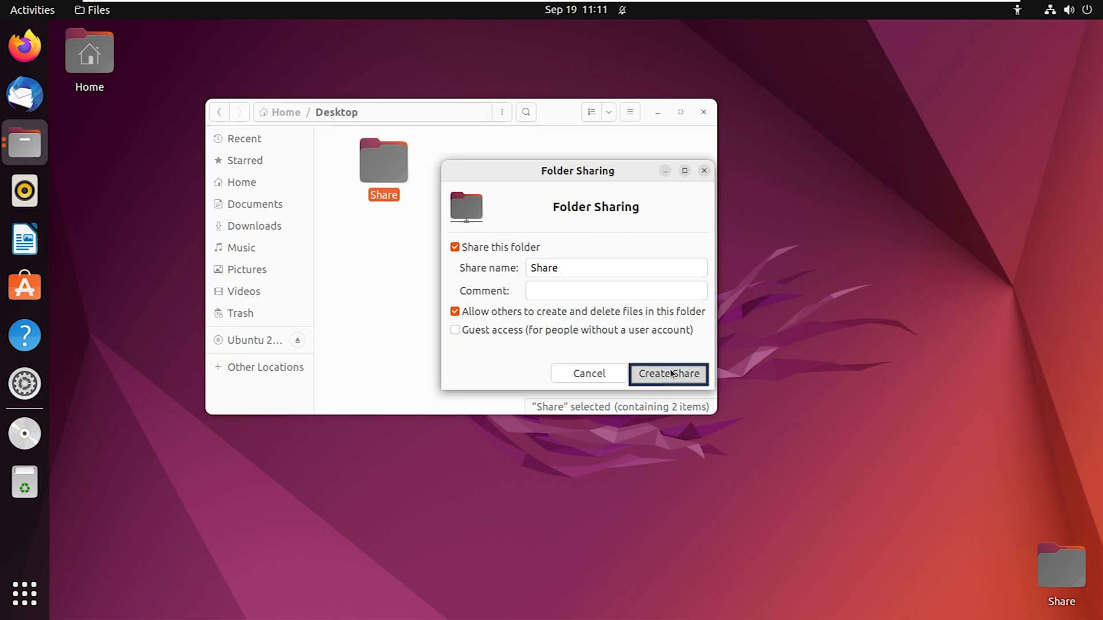
{"action": "left_click", "coordinate": [667, 374]}
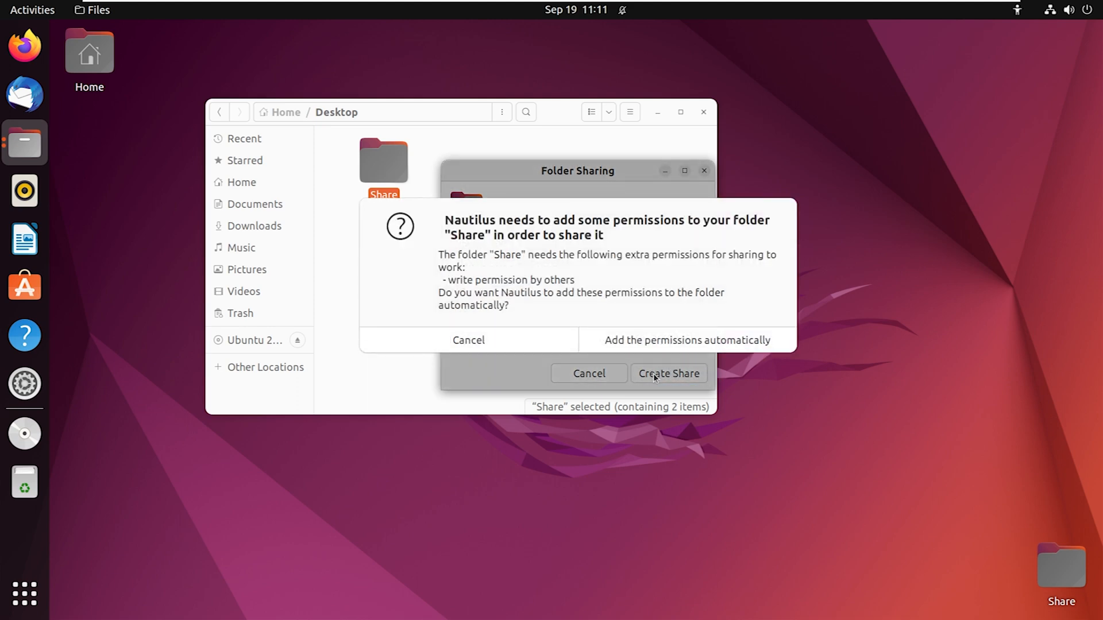
{"action": "mouse_move", "coordinate": [687, 339]}
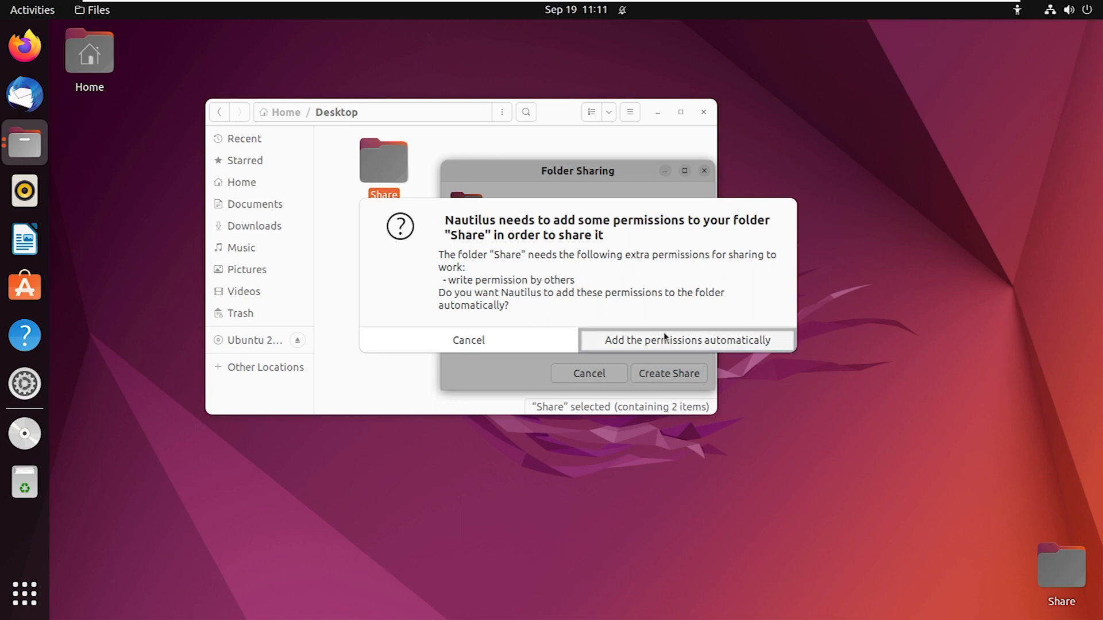
{"action": "left_click", "coordinate": [686, 339]}
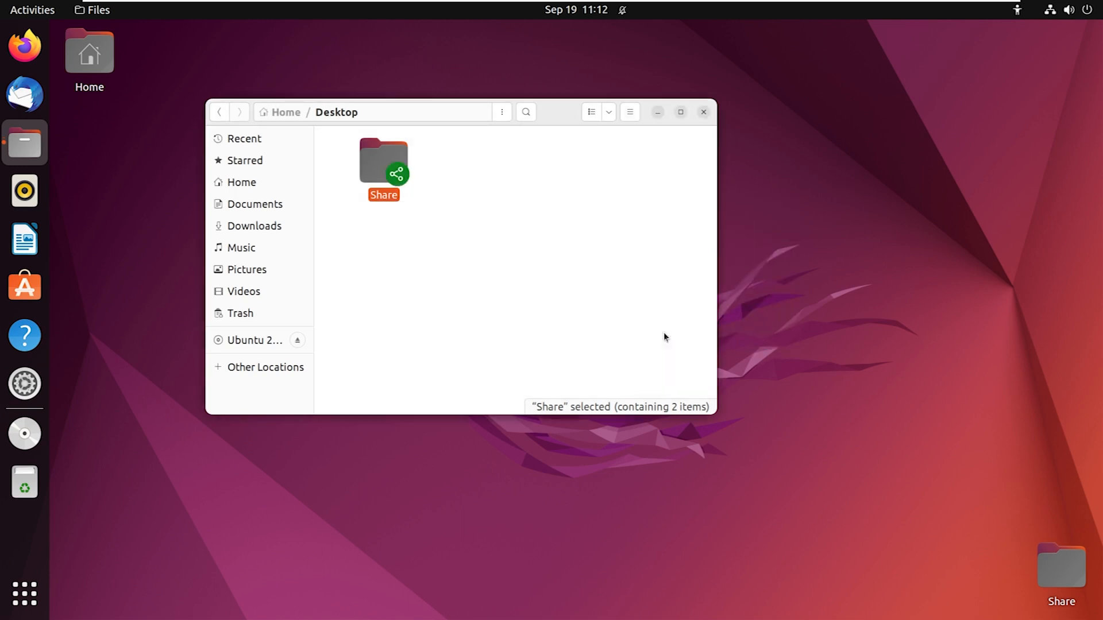
{"action": "left_click", "coordinate": [554, 350]}
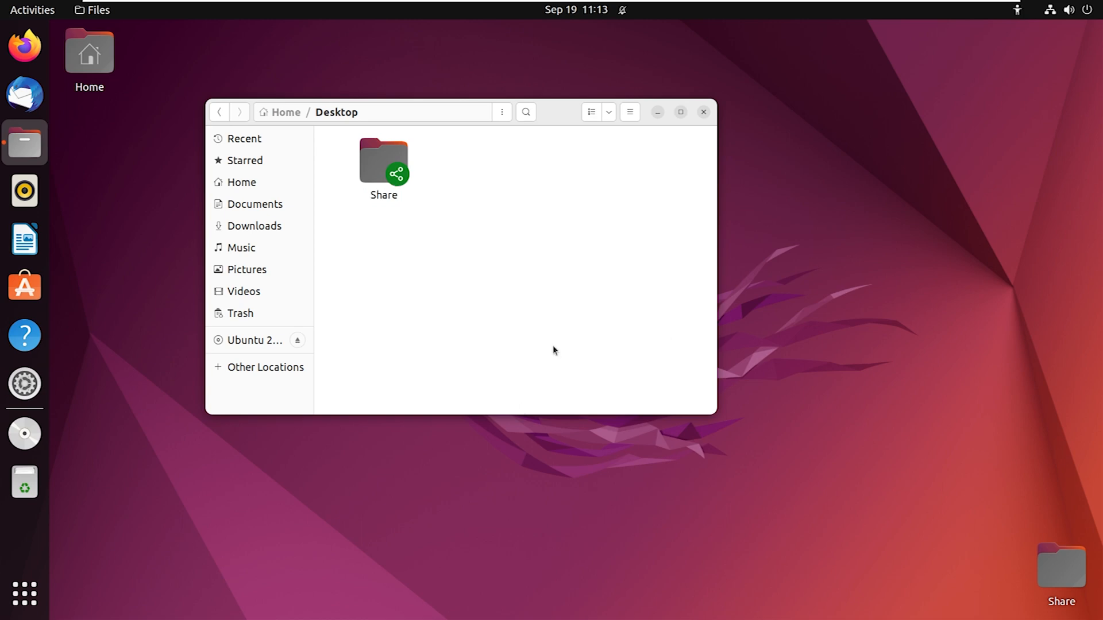
{"action": "left_click", "coordinate": [383, 166]}
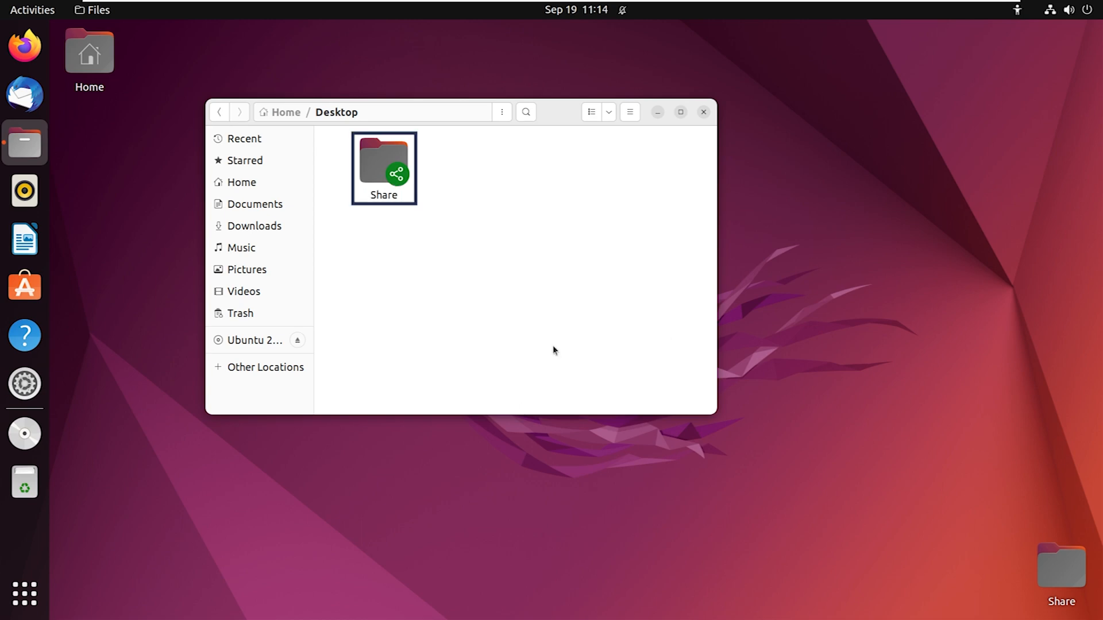
{"action": "left_click", "coordinate": [552, 350]}
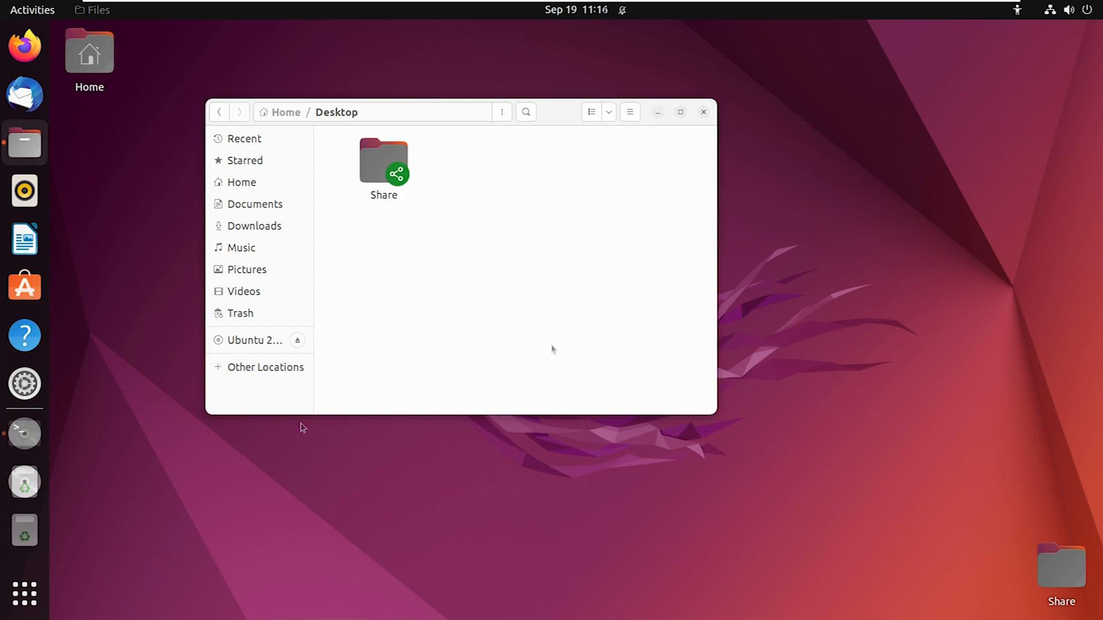
{"action": "mouse_move", "coordinate": [24, 434]}
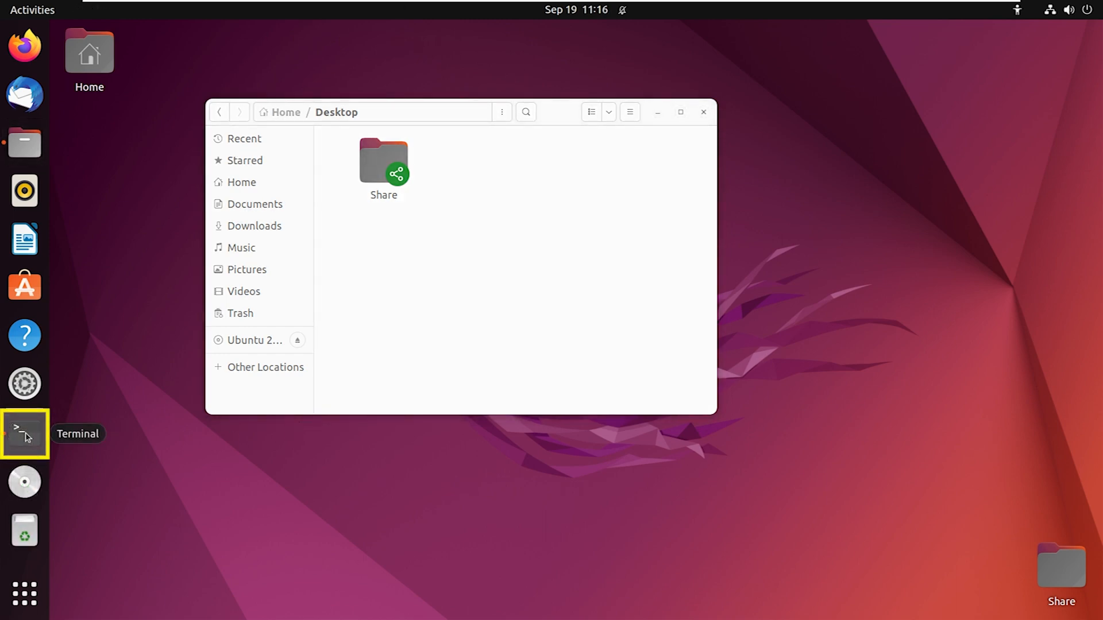
Run hostname -I in a new Terminal to show the IP address 192.168.153.128.
{"action": "left_click", "coordinate": [24, 433]}
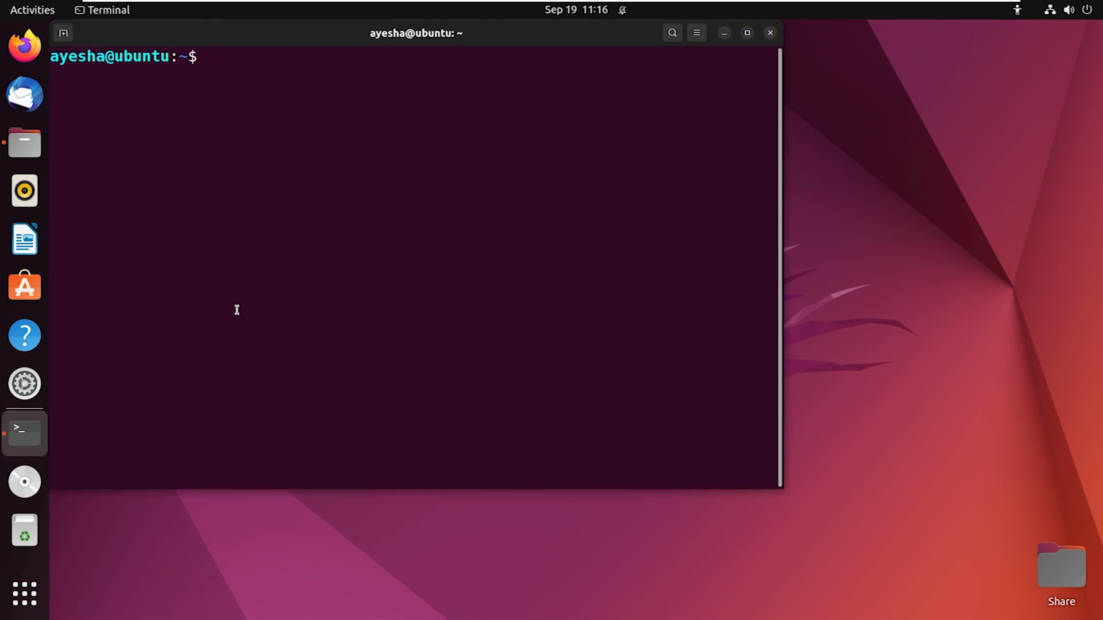
{"action": "key", "text": "Return"}
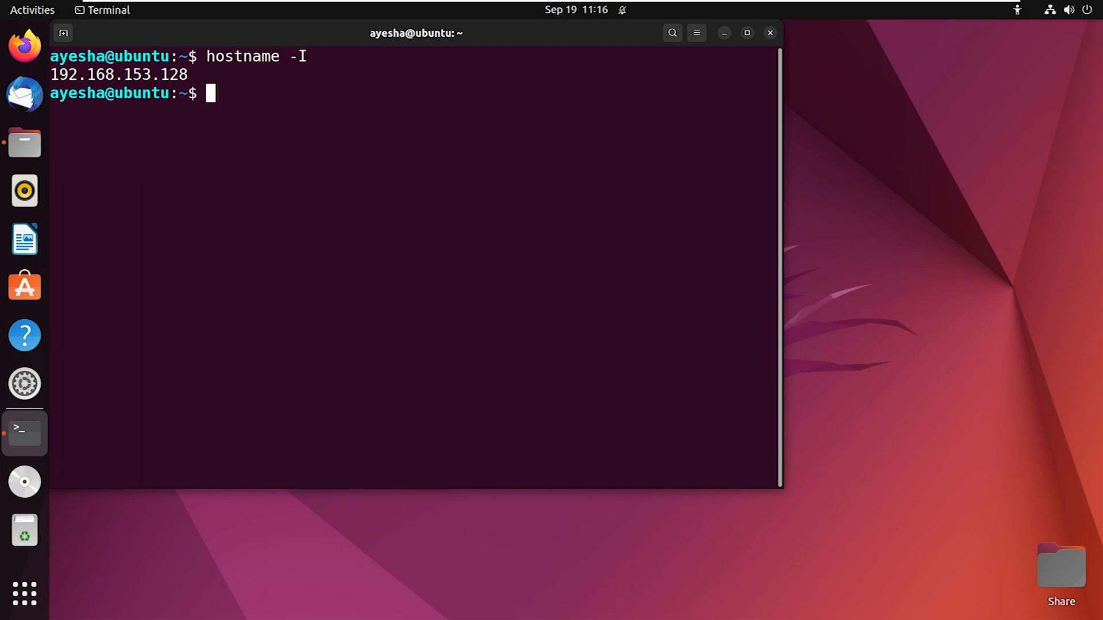
{"action": "mouse_move", "coordinate": [236, 310]}
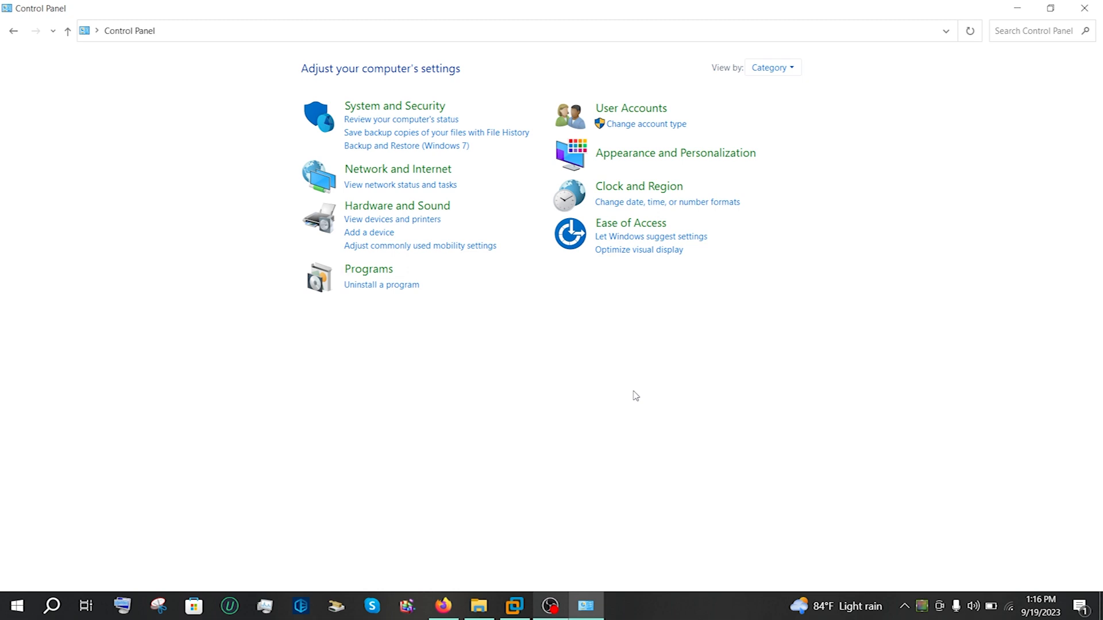
Navigate Control Panel to Network and Sharing Center's advanced sharing settings.
{"action": "left_click", "coordinate": [130, 31]}
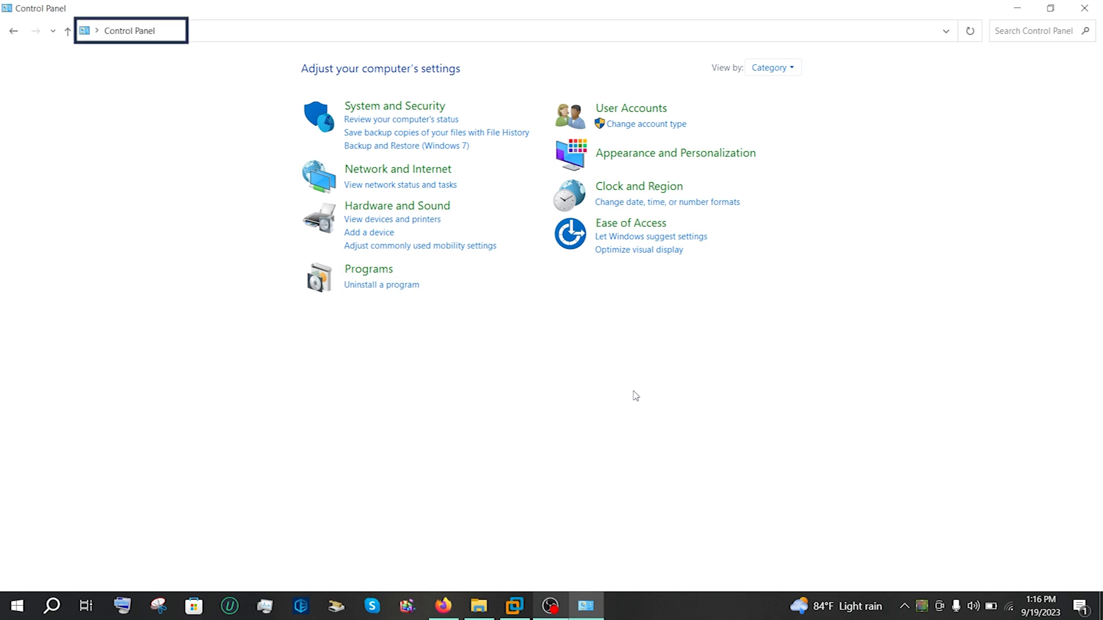
{"action": "mouse_move", "coordinate": [471, 289]}
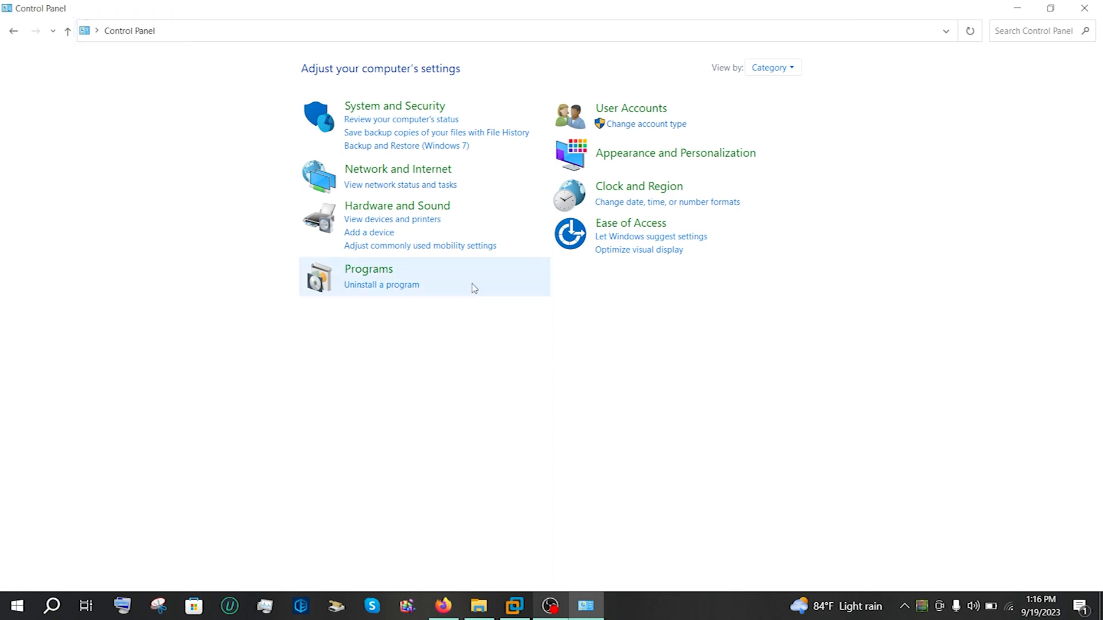
{"action": "left_click", "coordinate": [397, 169]}
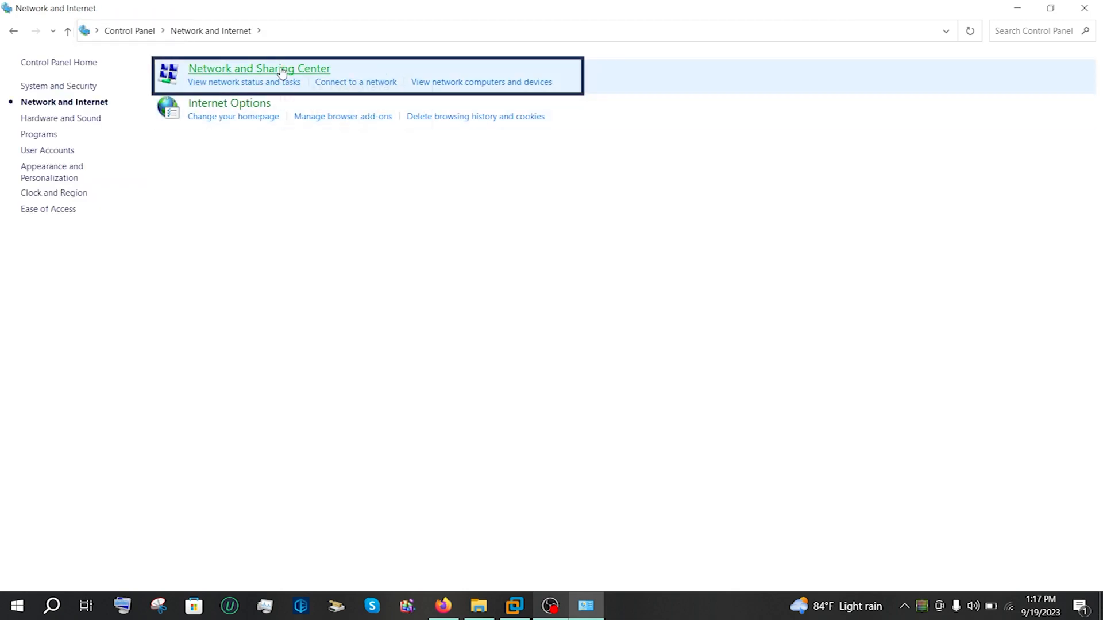
{"action": "left_click", "coordinate": [258, 68]}
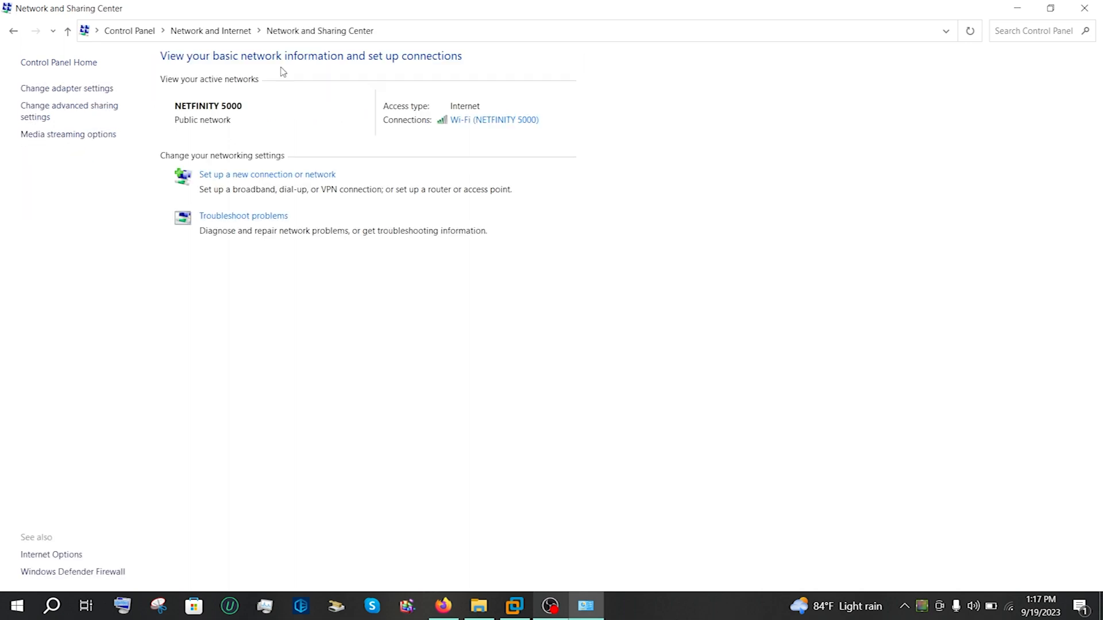
{"action": "mouse_move", "coordinate": [69, 111]}
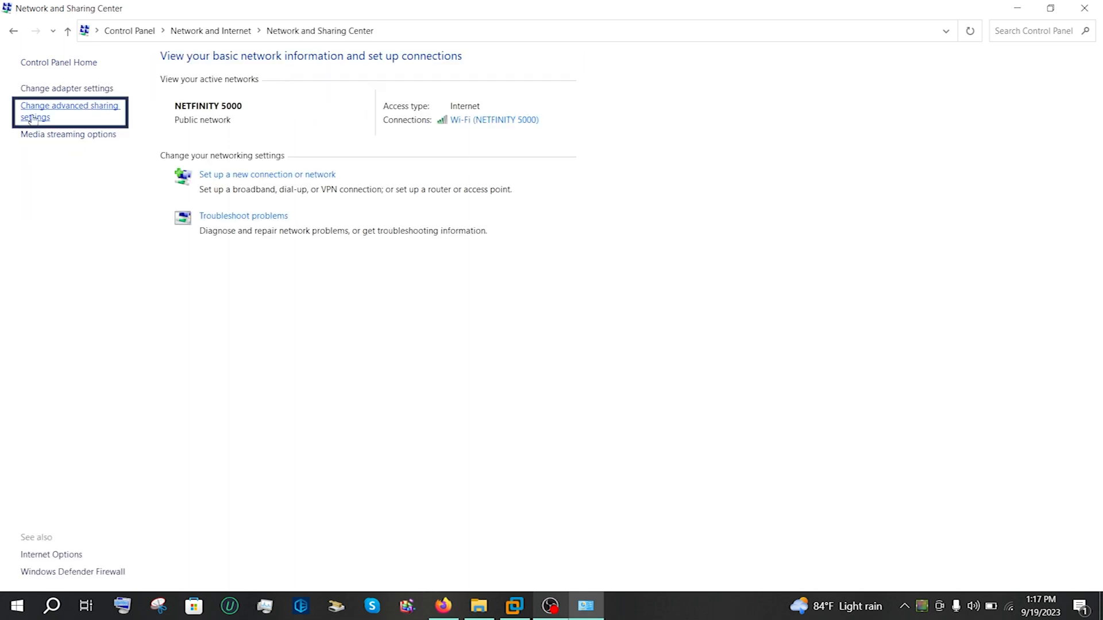
{"action": "left_click", "coordinate": [69, 110]}
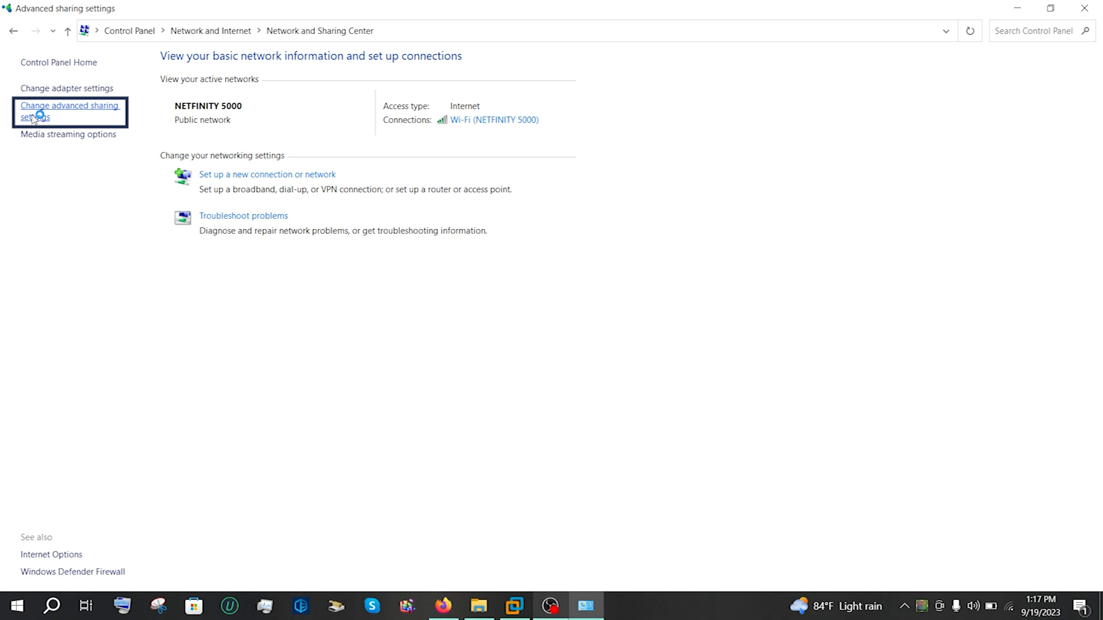
{"action": "left_click", "coordinate": [70, 110]}
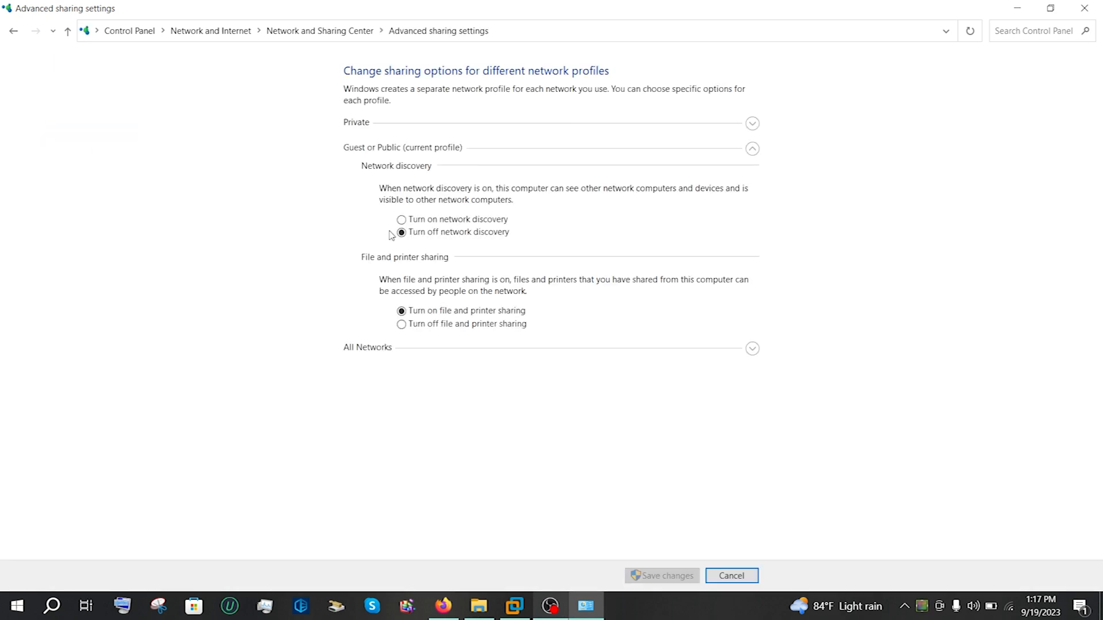
Turn on network discovery for the Guest or Public profile and save changes.
{"action": "left_click", "coordinate": [400, 219]}
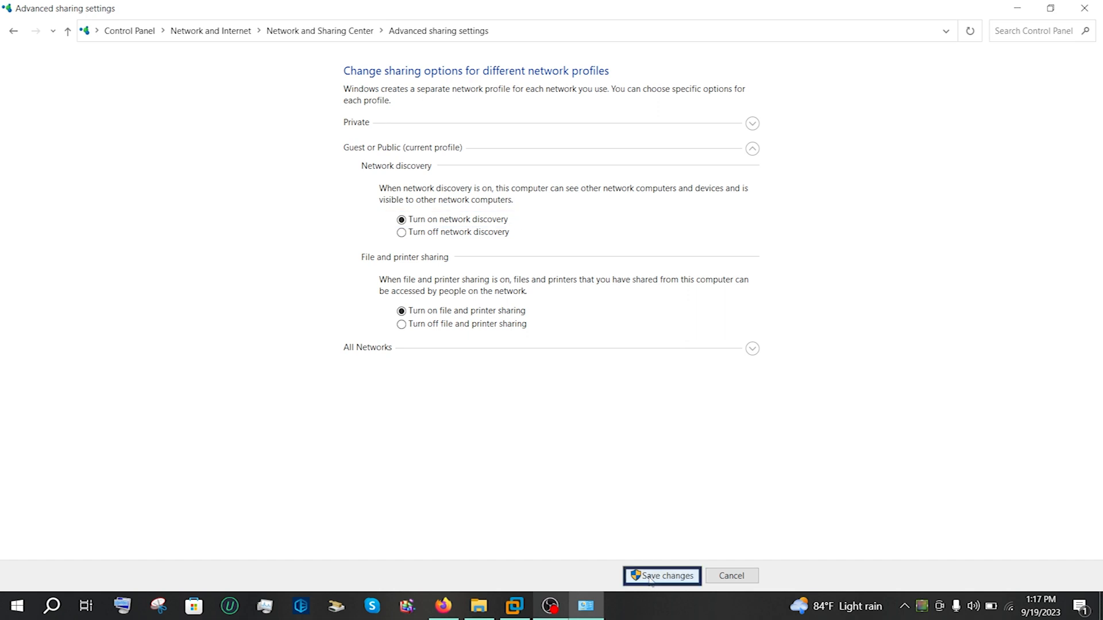
{"action": "left_click", "coordinate": [661, 575]}
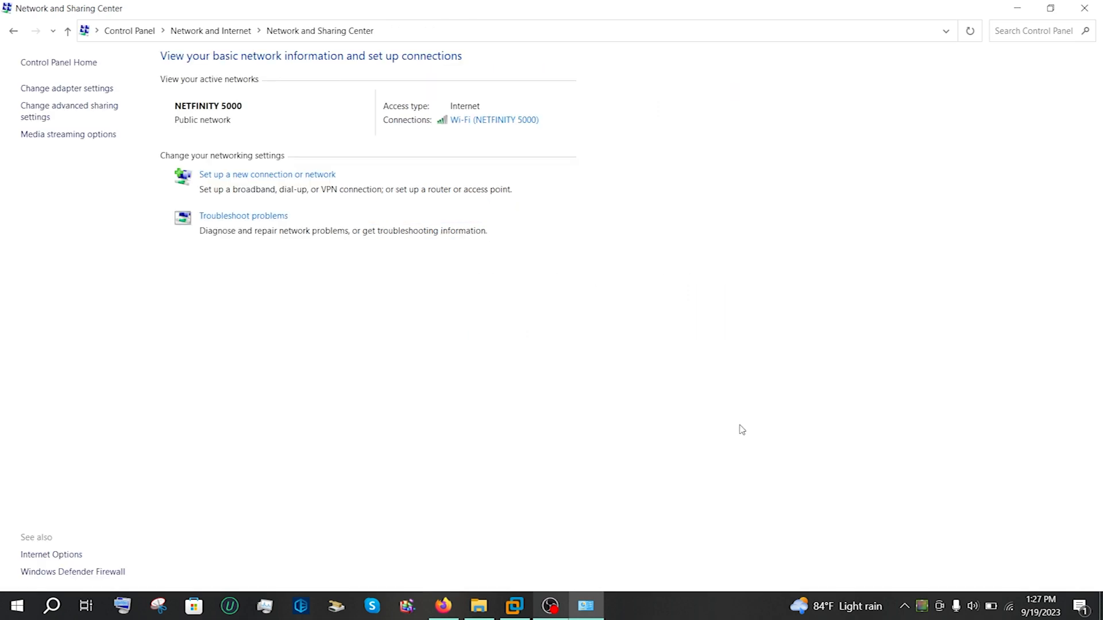
{"action": "mouse_move", "coordinate": [1071, 28]}
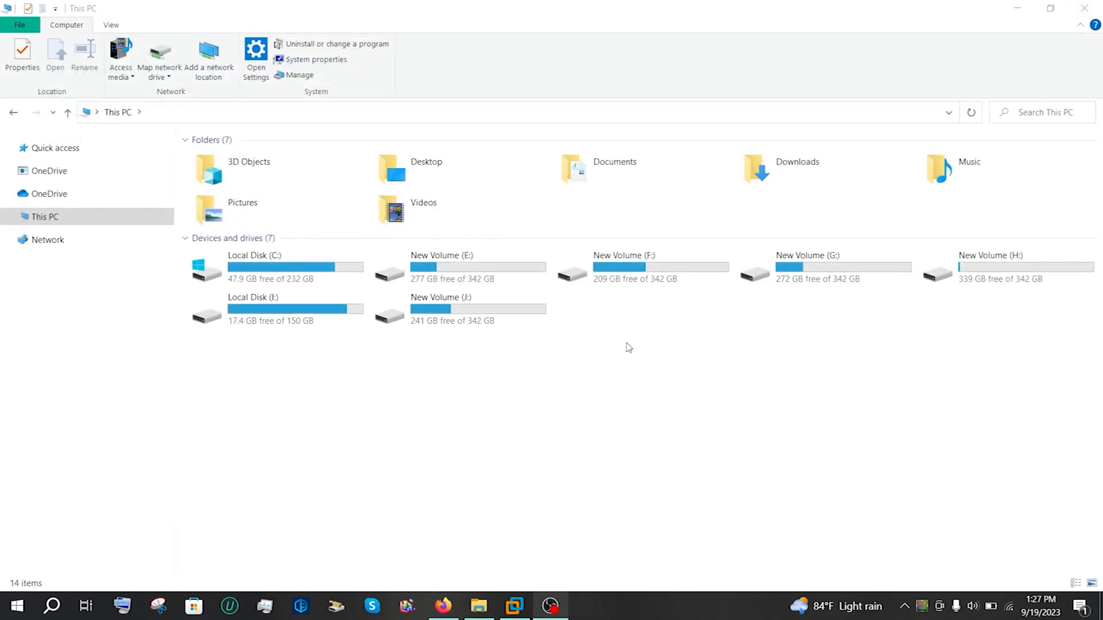
{"action": "mouse_move", "coordinate": [383, 145]}
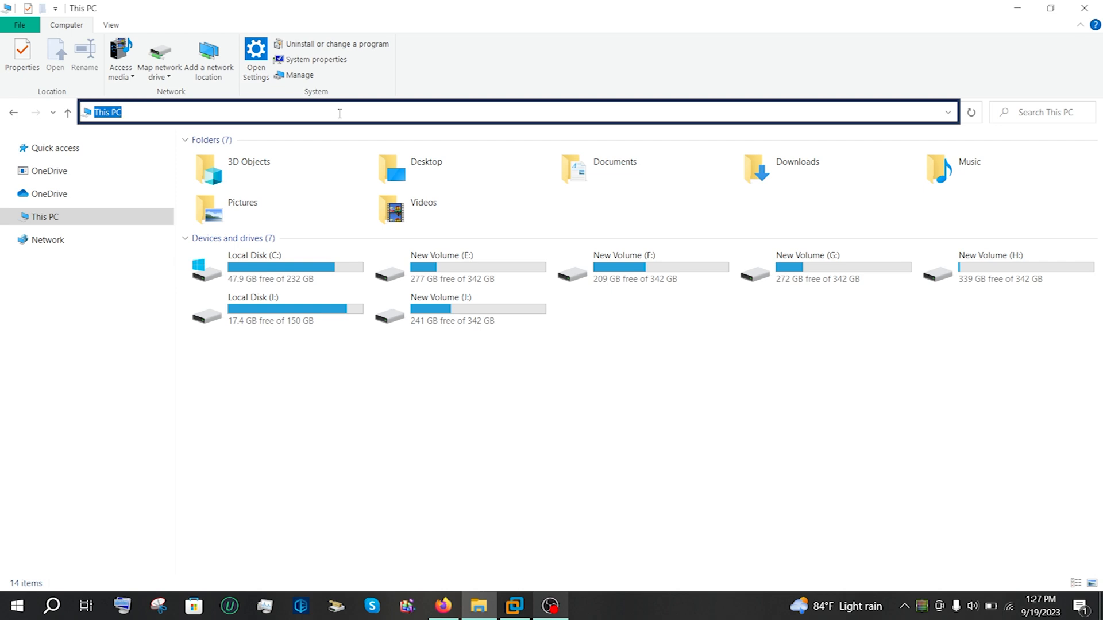
Browse to \\192.168.153.128 in File Explorer and enter credentials at the Windows Security prompt.
{"action": "type", "text": "\\\\192.168"}
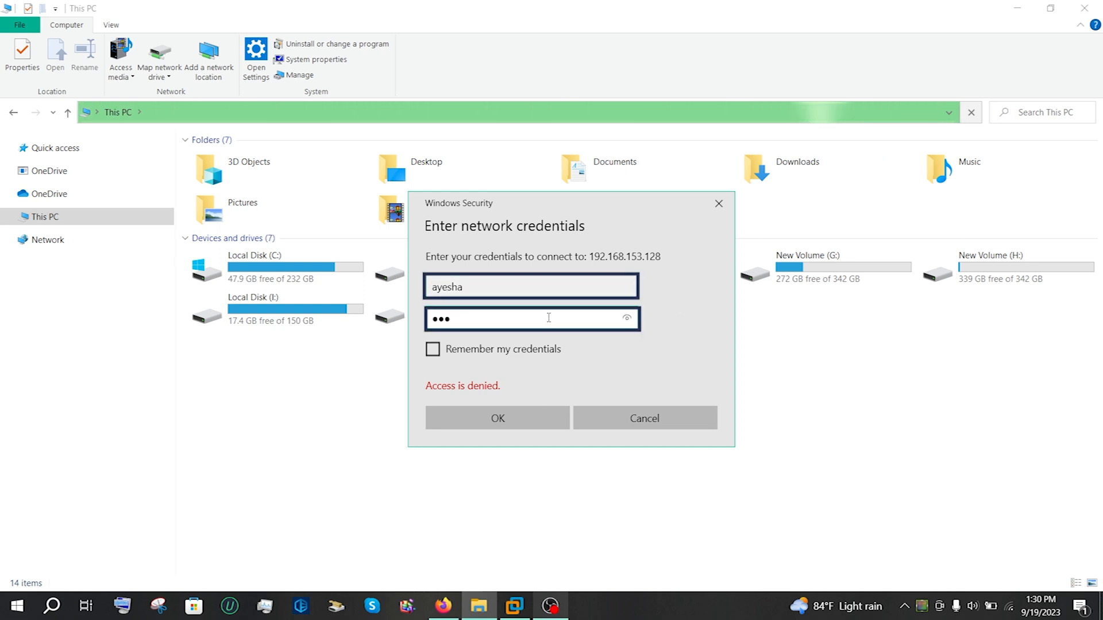
{"action": "left_click", "coordinate": [643, 417]}
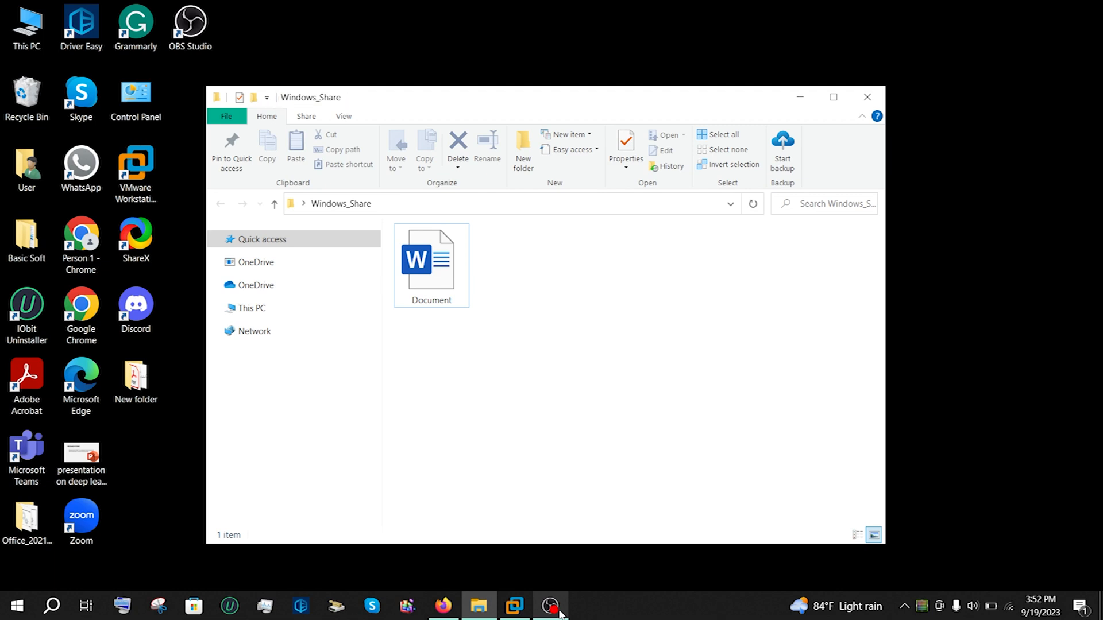
Close the Windows_Share window and reach Advanced Sharing from the folder's Properties Sharing tab.
{"action": "left_click", "coordinate": [432, 266]}
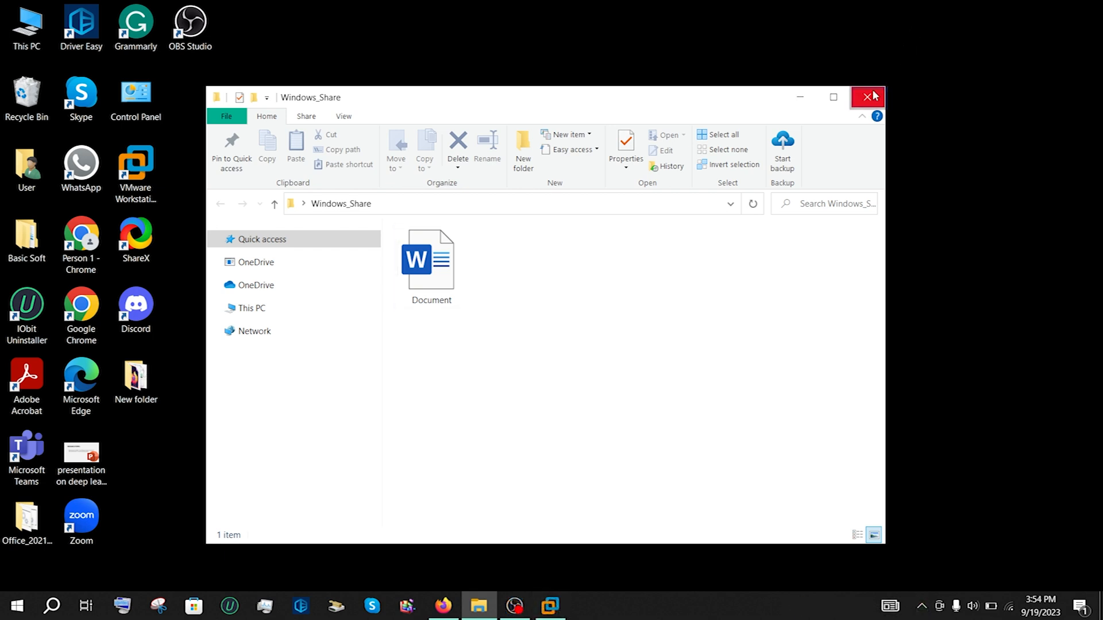
{"action": "left_click", "coordinate": [869, 98]}
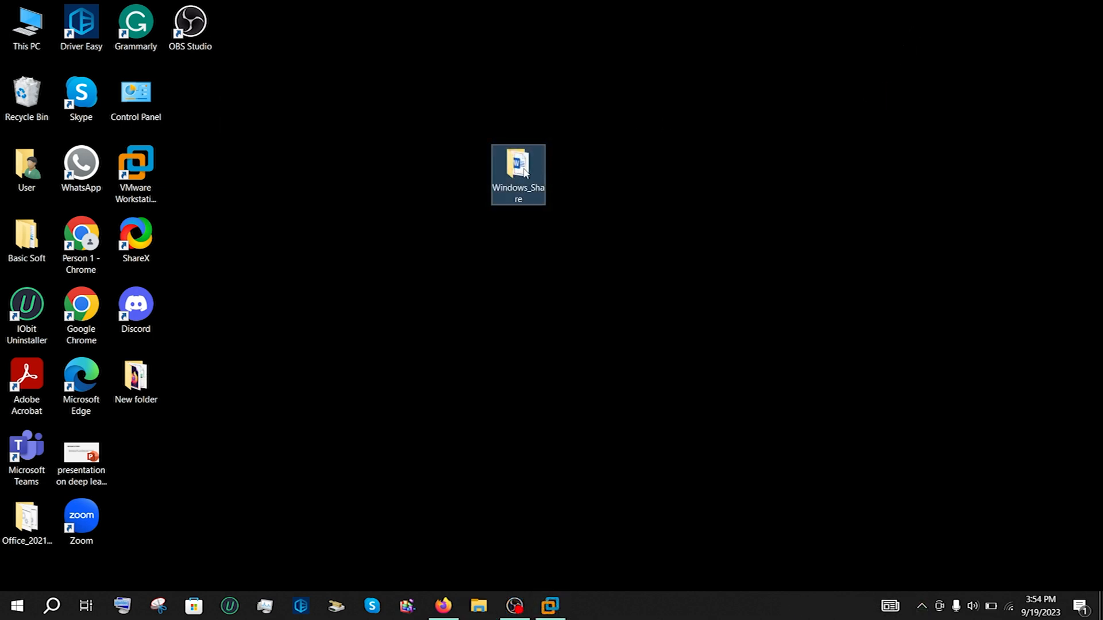
{"action": "mouse_move", "coordinate": [517, 174]}
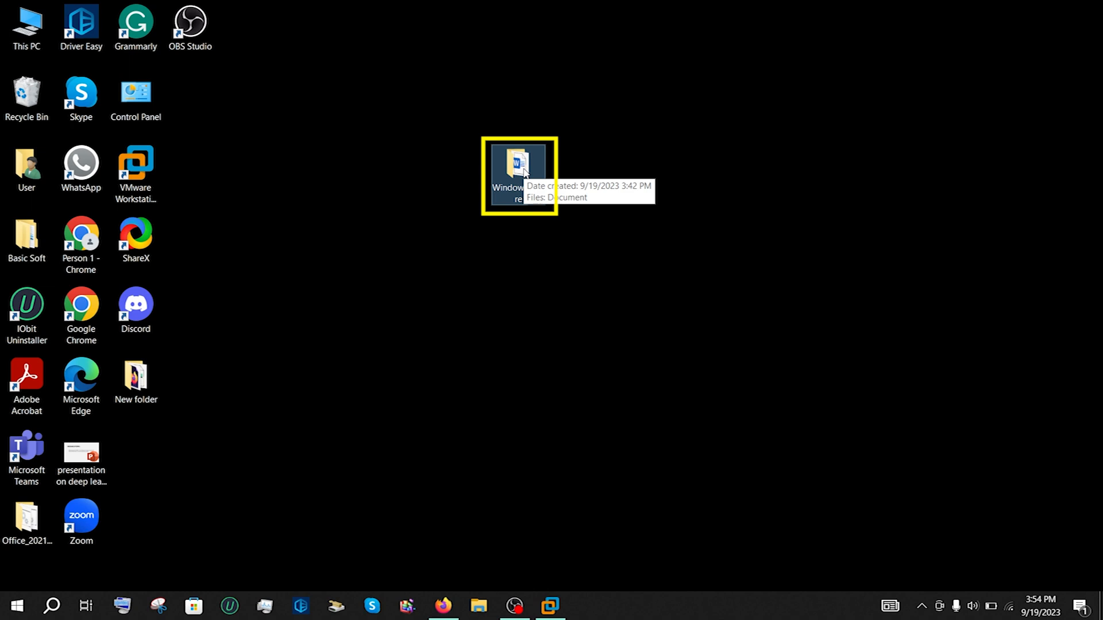
{"action": "right_click", "coordinate": [518, 169]}
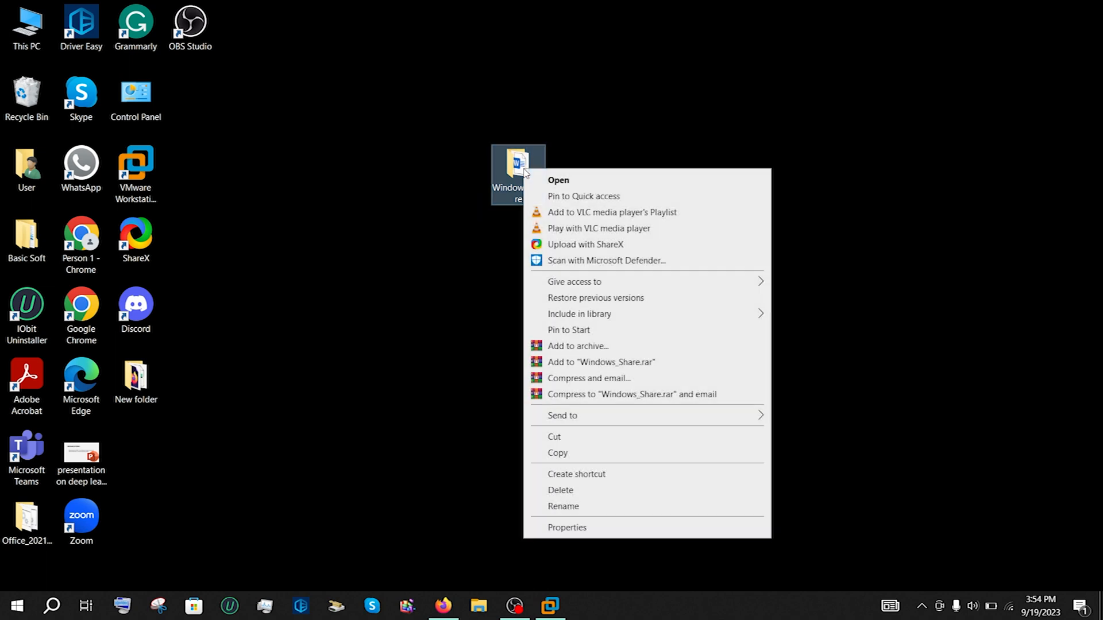
{"action": "left_click", "coordinate": [567, 526]}
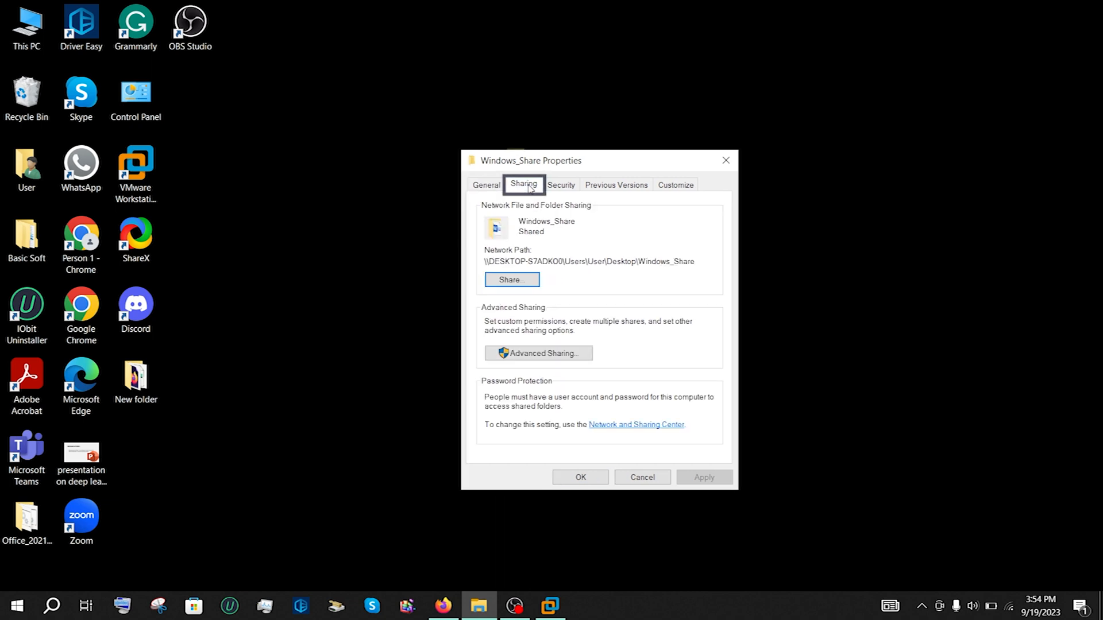
{"action": "mouse_move", "coordinate": [538, 353]}
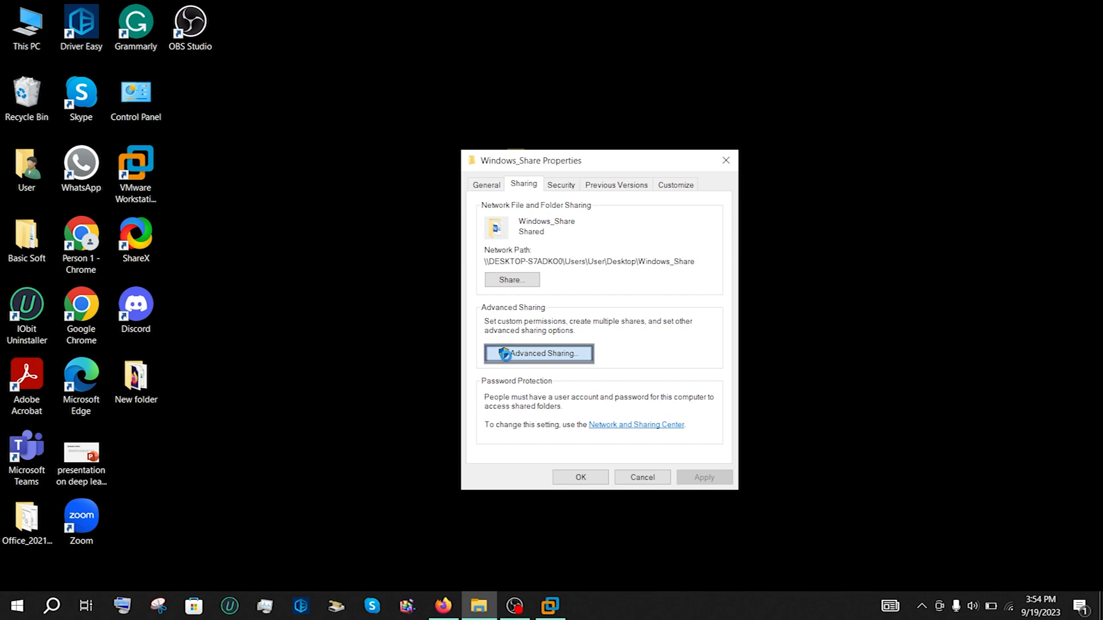
{"action": "left_click", "coordinate": [538, 353]}
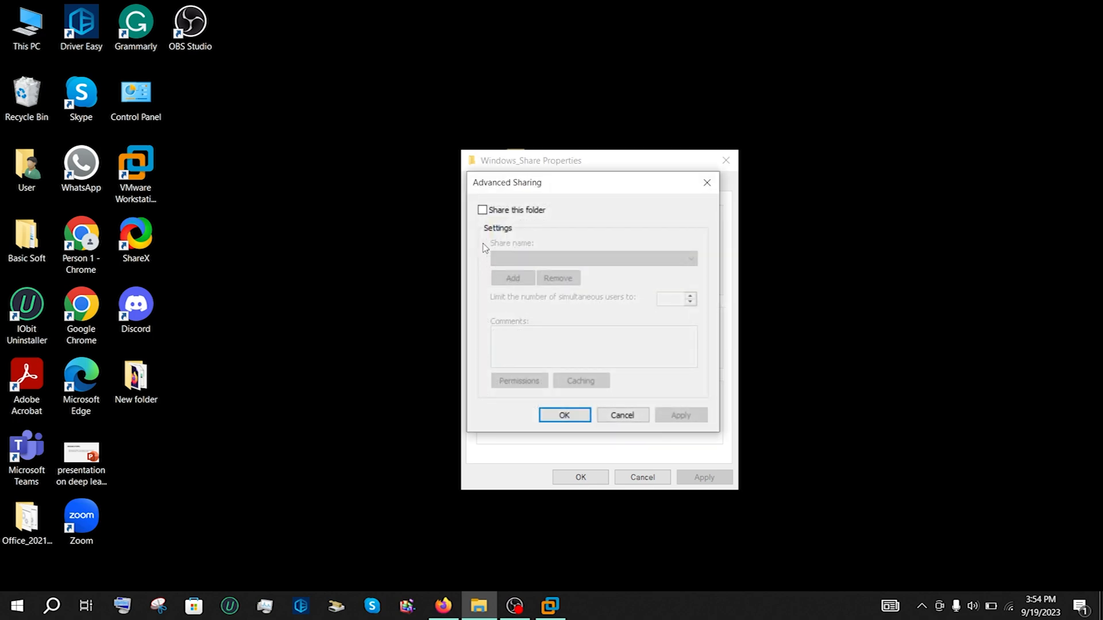
Enable 'Share this folder' and add account User to the share permissions with Allow Full Control.
{"action": "left_click", "coordinate": [482, 209]}
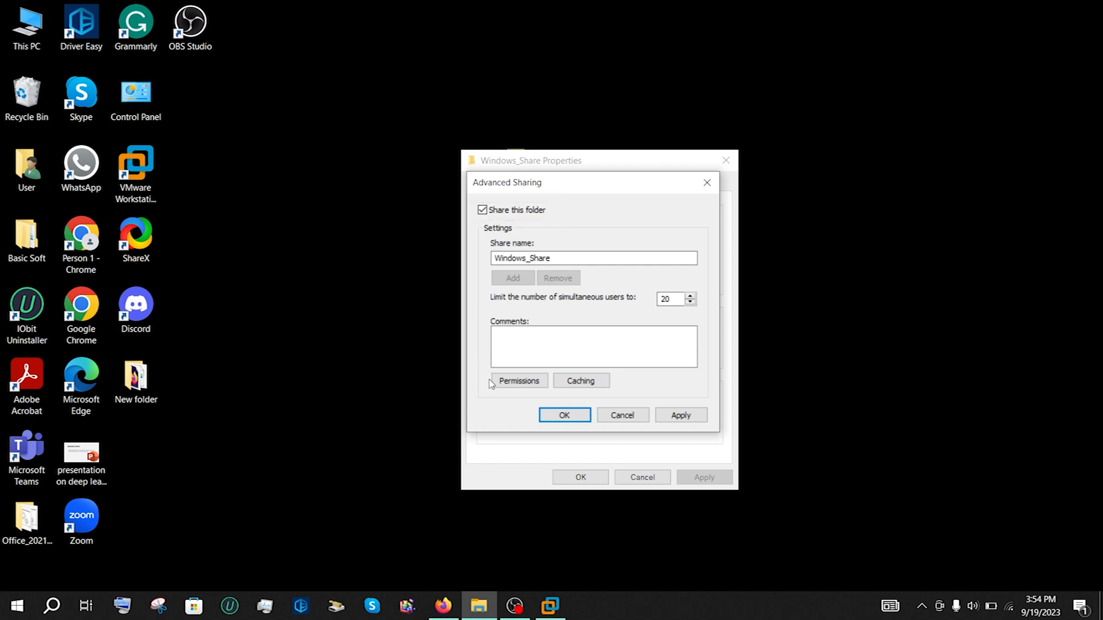
{"action": "left_click", "coordinate": [518, 380]}
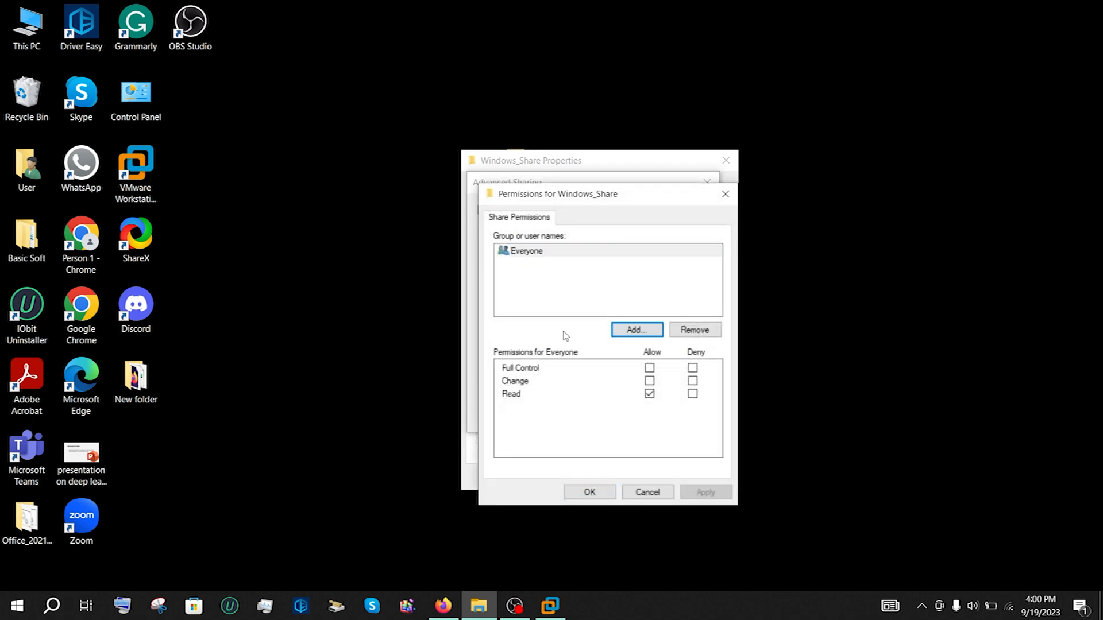
{"action": "left_click", "coordinate": [636, 329]}
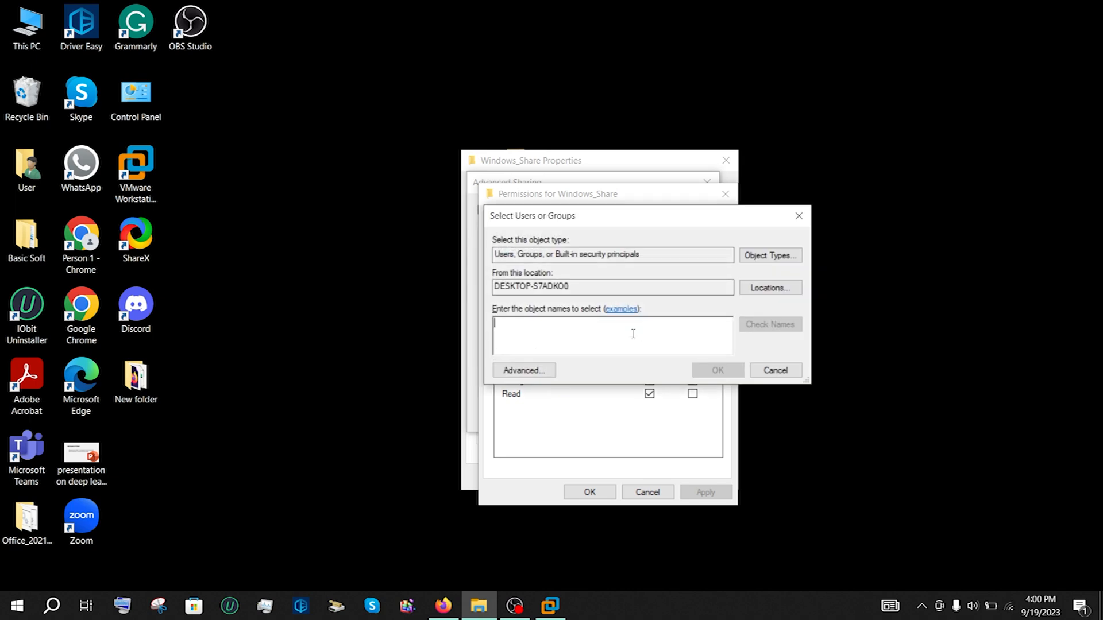
{"action": "type", "text": "User"}
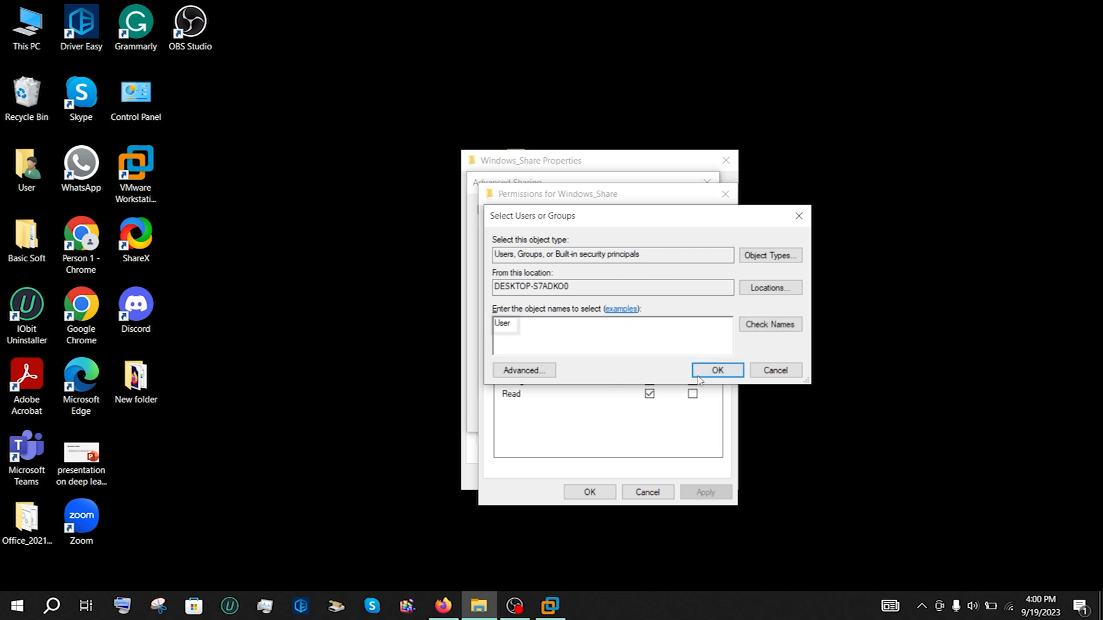
{"action": "left_click", "coordinate": [716, 371]}
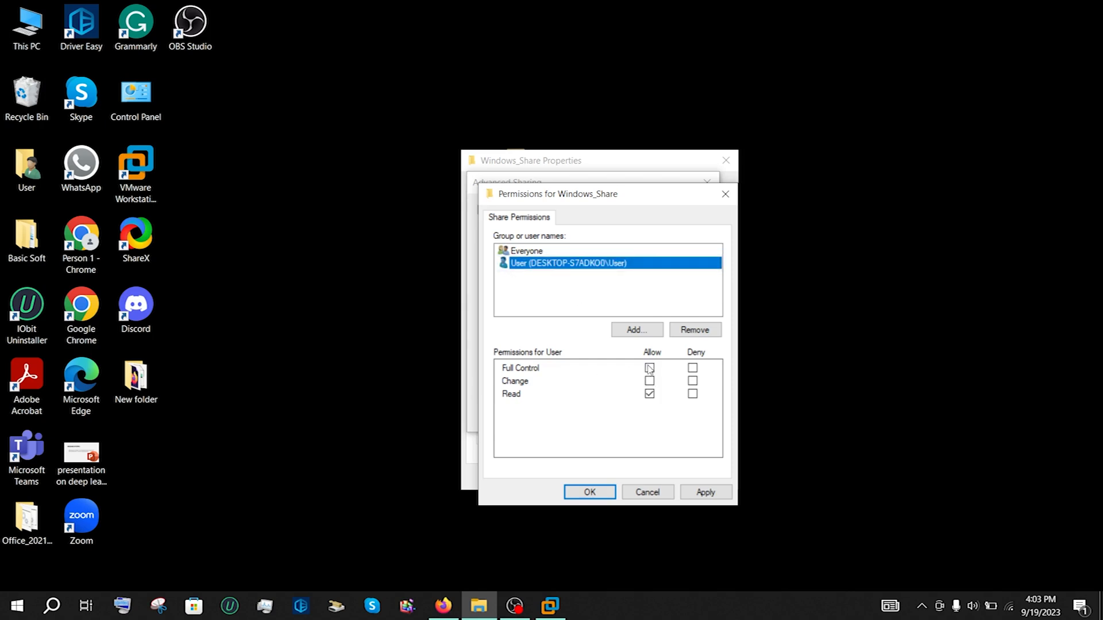
{"action": "left_click", "coordinate": [649, 367]}
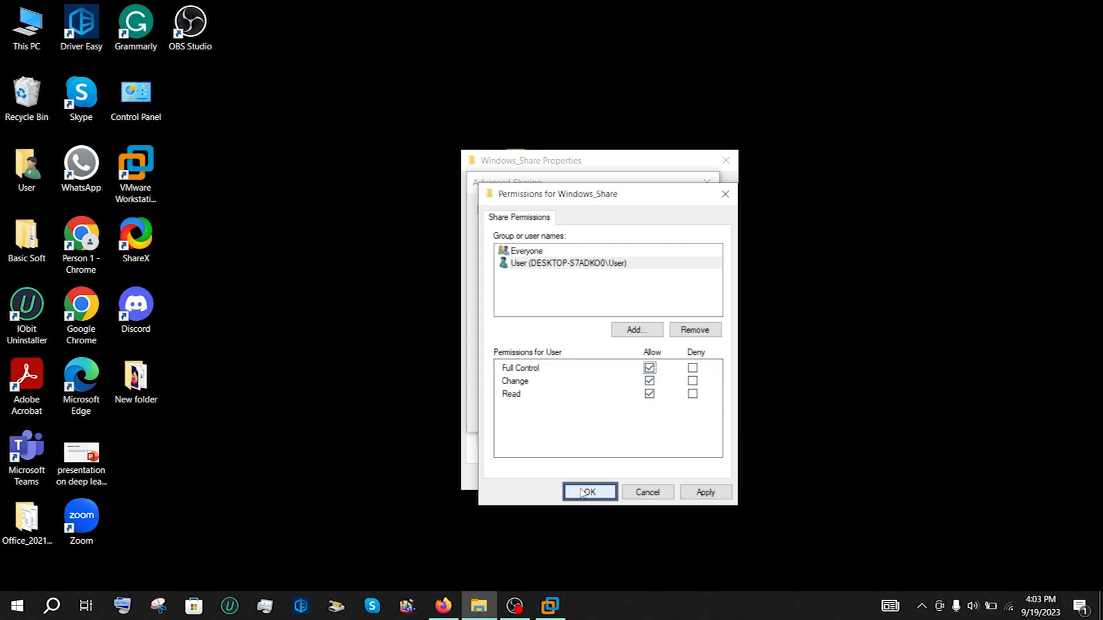
{"action": "left_click", "coordinate": [589, 492]}
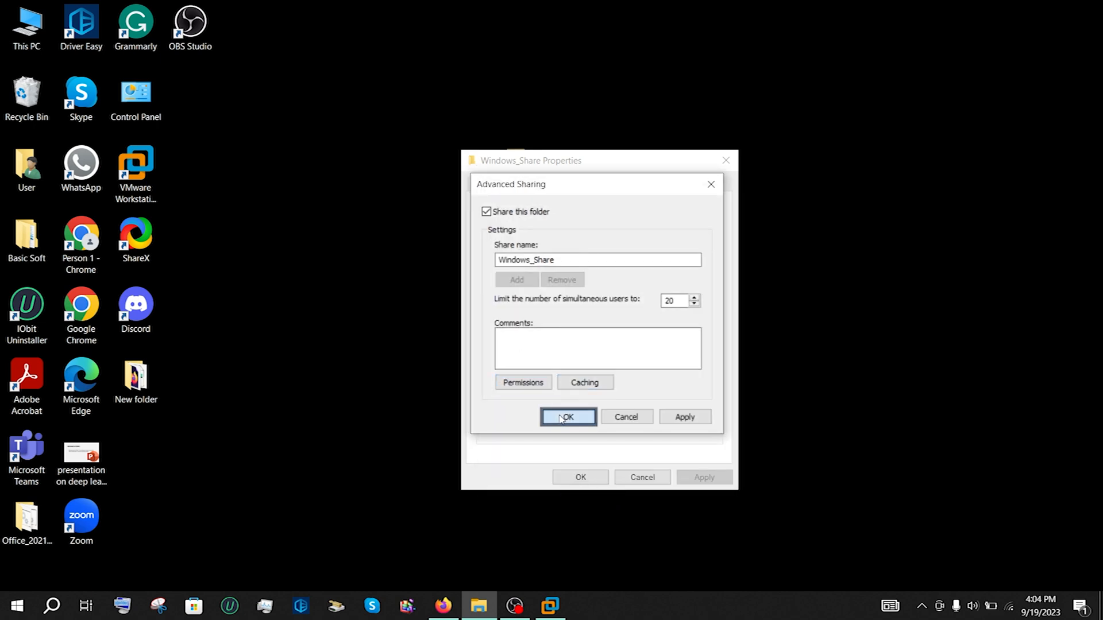
Confirm advanced sharing and review the Security tab to verify User has Full control.
{"action": "left_click", "coordinate": [567, 417]}
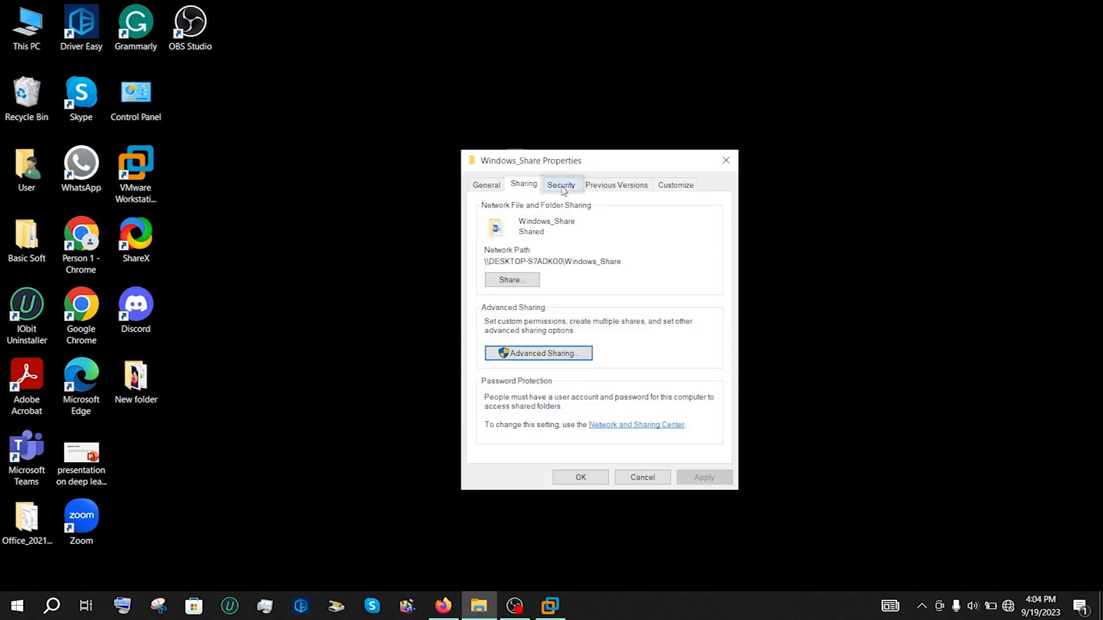
{"action": "left_click", "coordinate": [561, 185]}
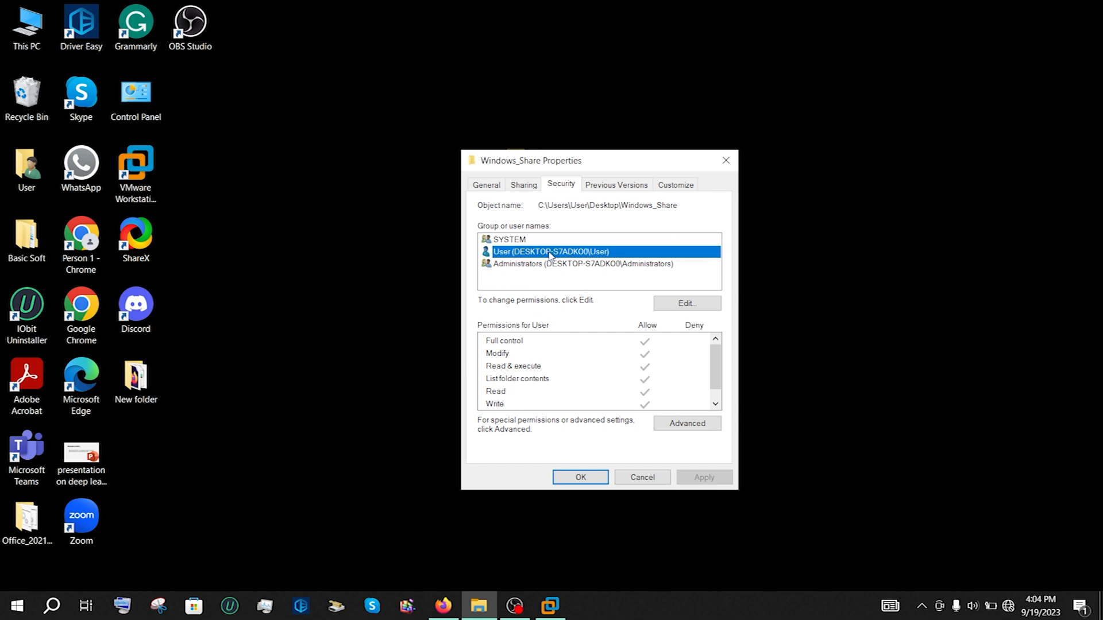
{"action": "mouse_move", "coordinate": [715, 363]}
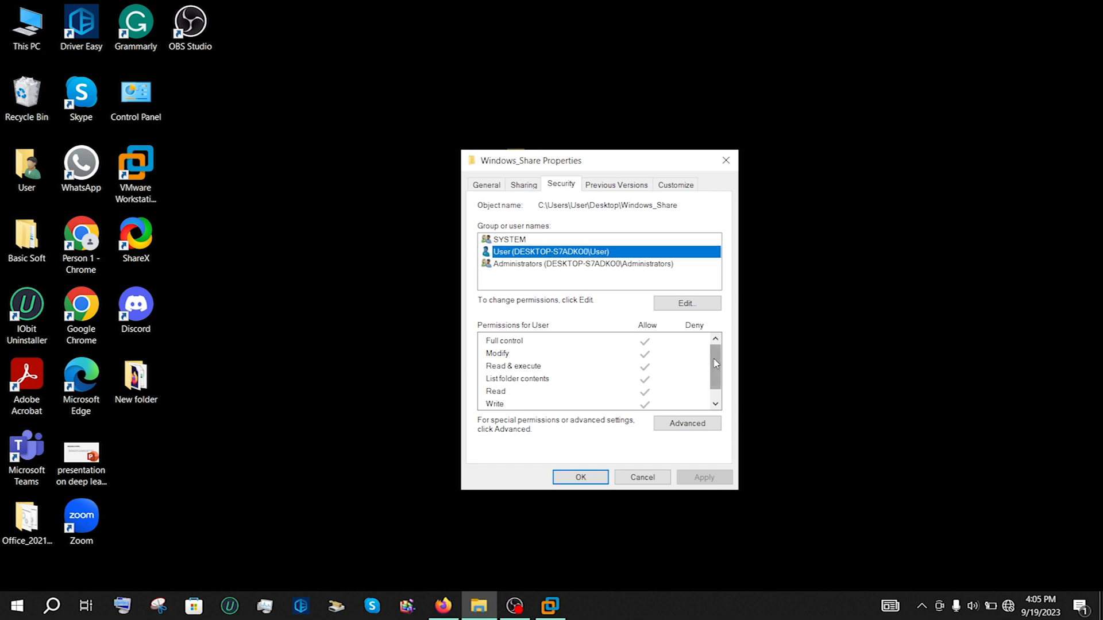
{"action": "scroll", "scroll_direction": "down", "scroll_amount": 3}
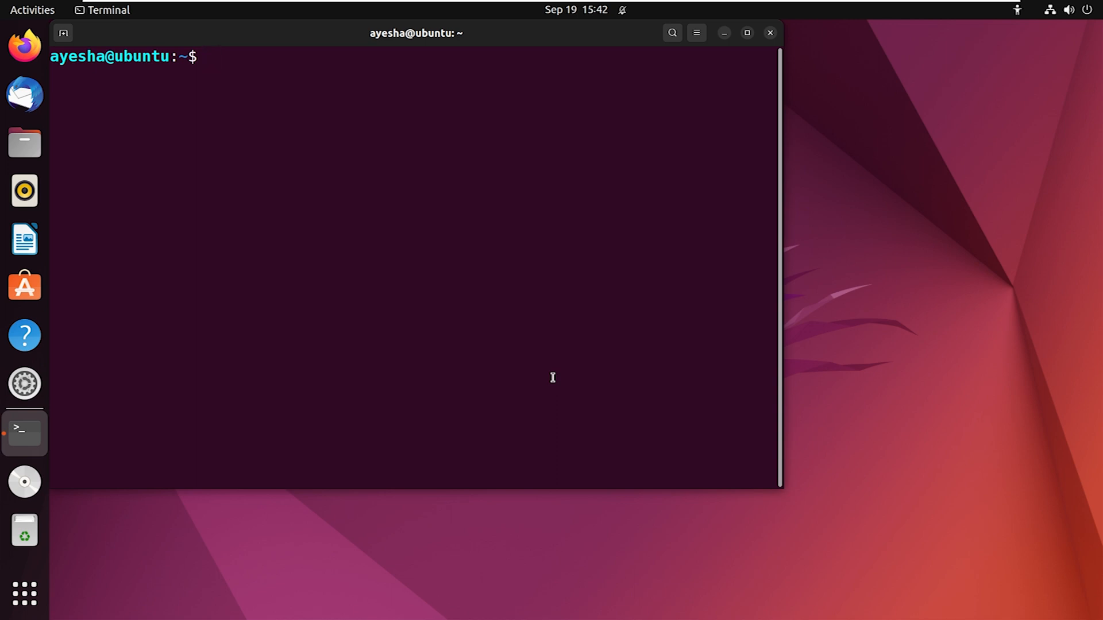
Install cifs-utils with sudo apt install.
{"action": "type", "text": "sudo apt install c"}
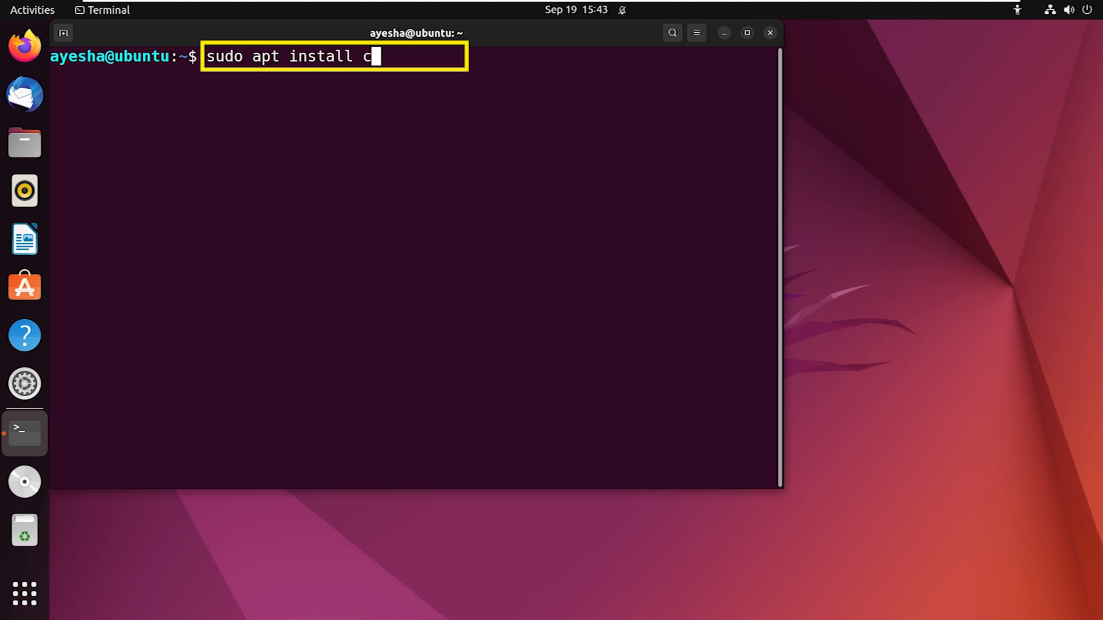
{"action": "key", "text": "Return"}
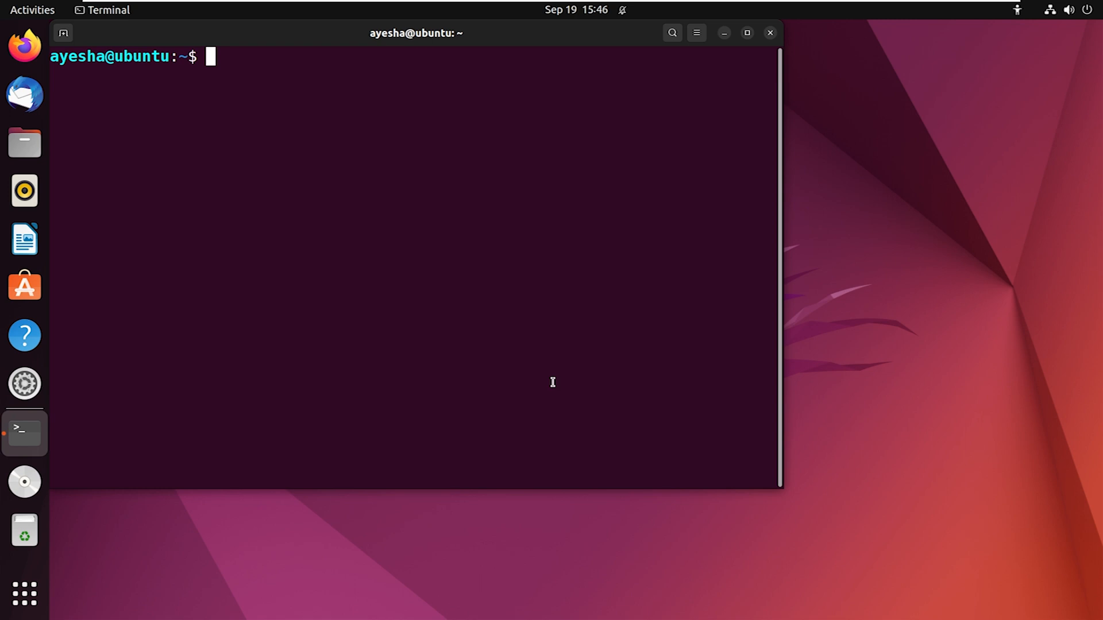
Create the folder /home/ayesha/Desktop/cifs_share with mkdir.
{"action": "type", "text": "mkdir /home"}
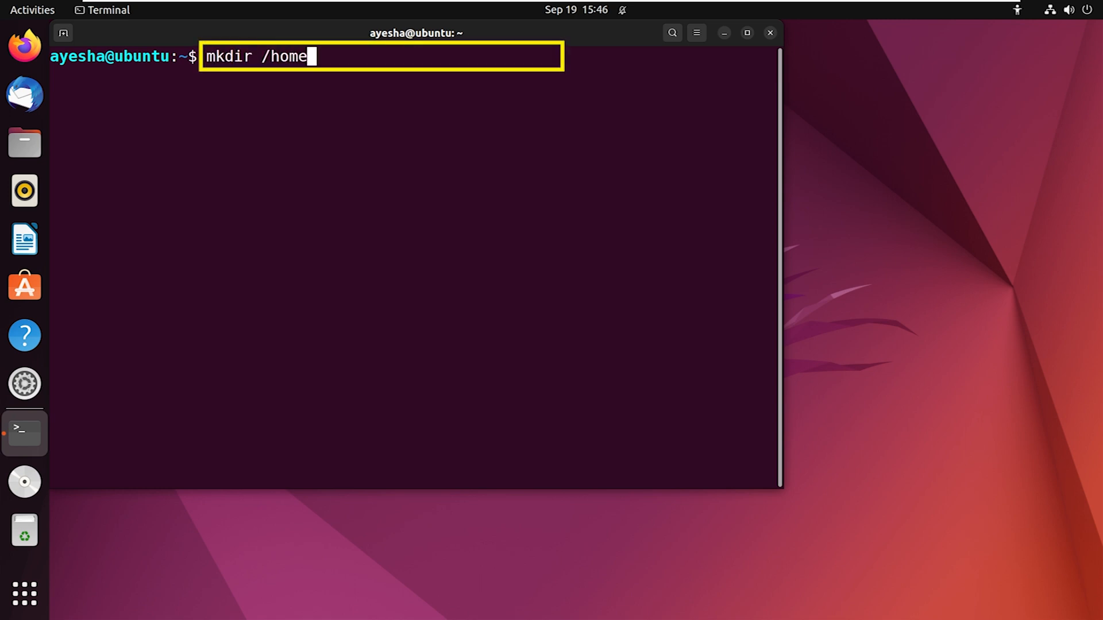
{"action": "type", "text": "/ayesha/Desktop/cifs_share"}
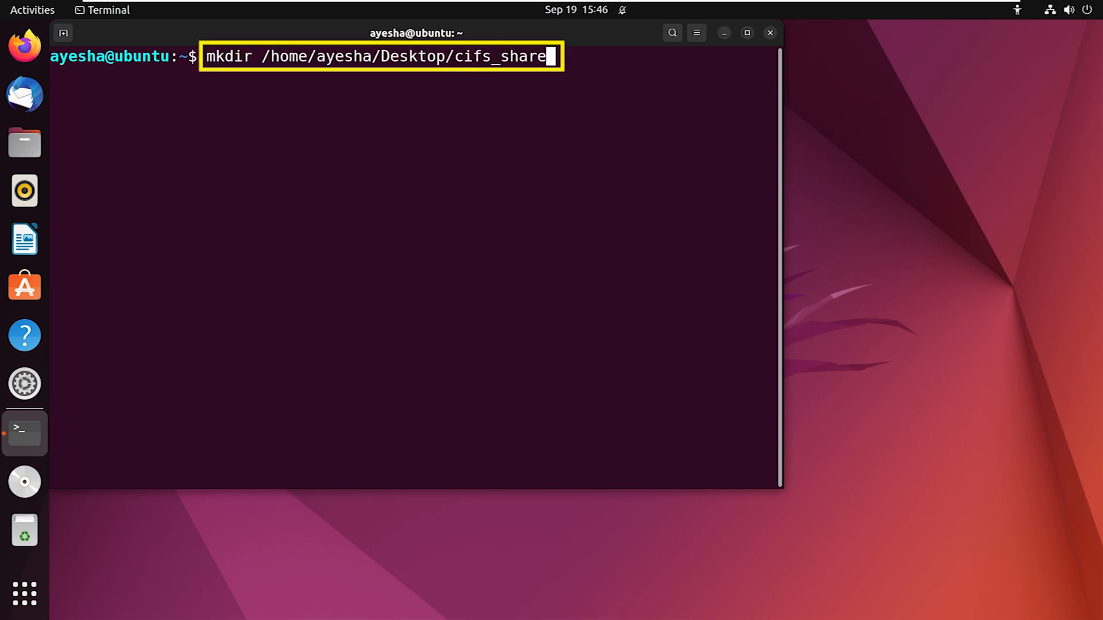
{"action": "key", "text": "Return"}
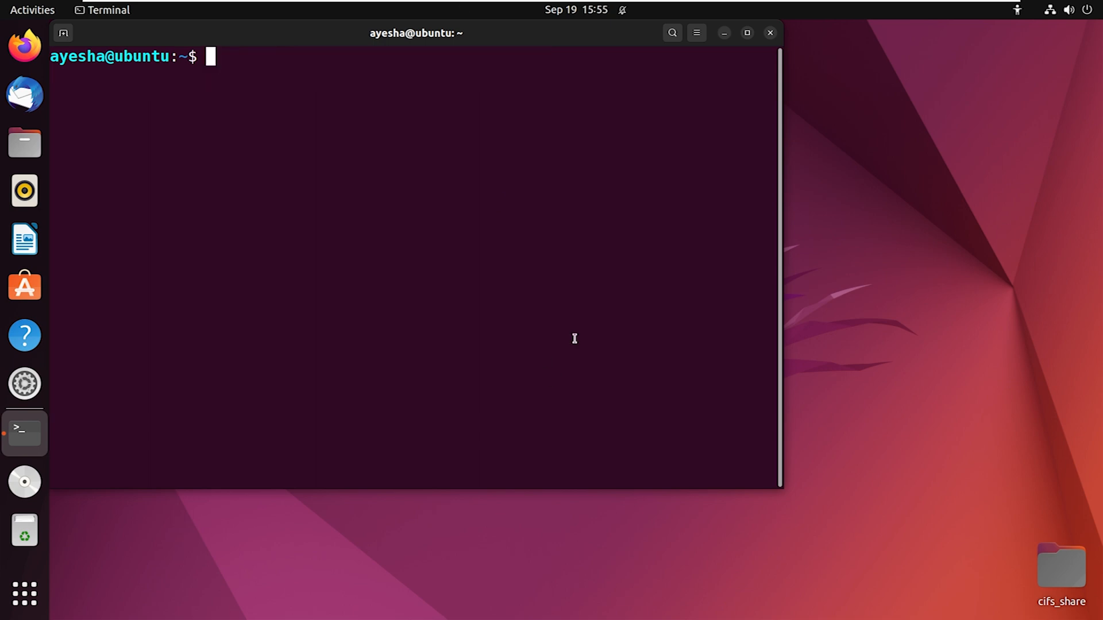
Run sudo mount -t cifs //192.168.217.1/Windows_Share onto cifs_share with username=User and supply the password.
{"action": "type", "text": "sudo mount -t cifs //192.168."}
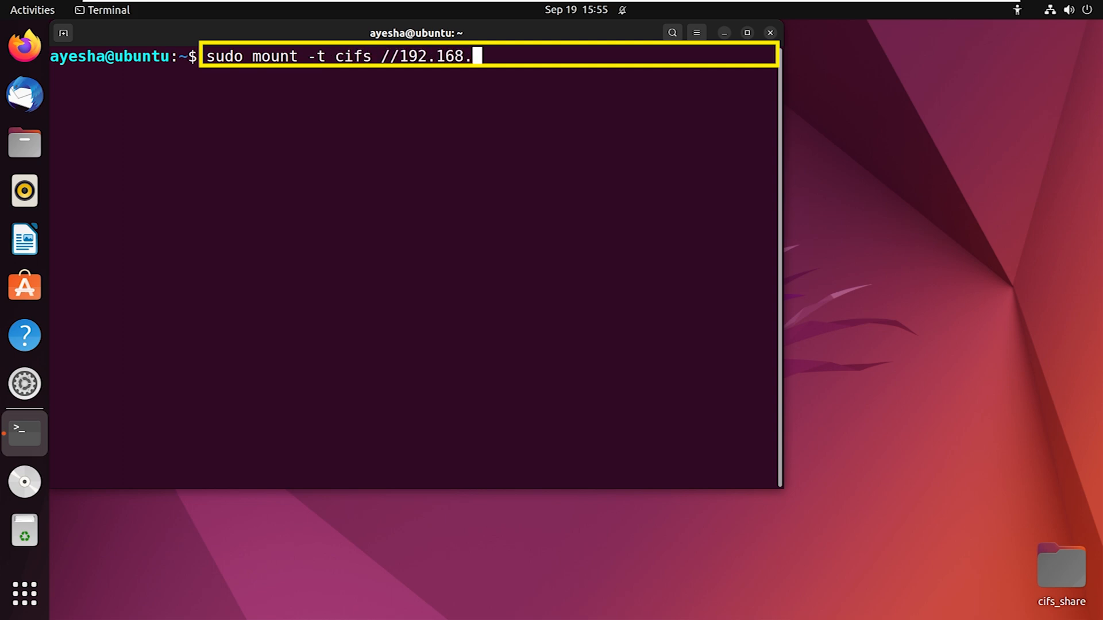
{"action": "type", "text": "217.1/Windows Share /home/ayesha/Desktop/cifs_"}
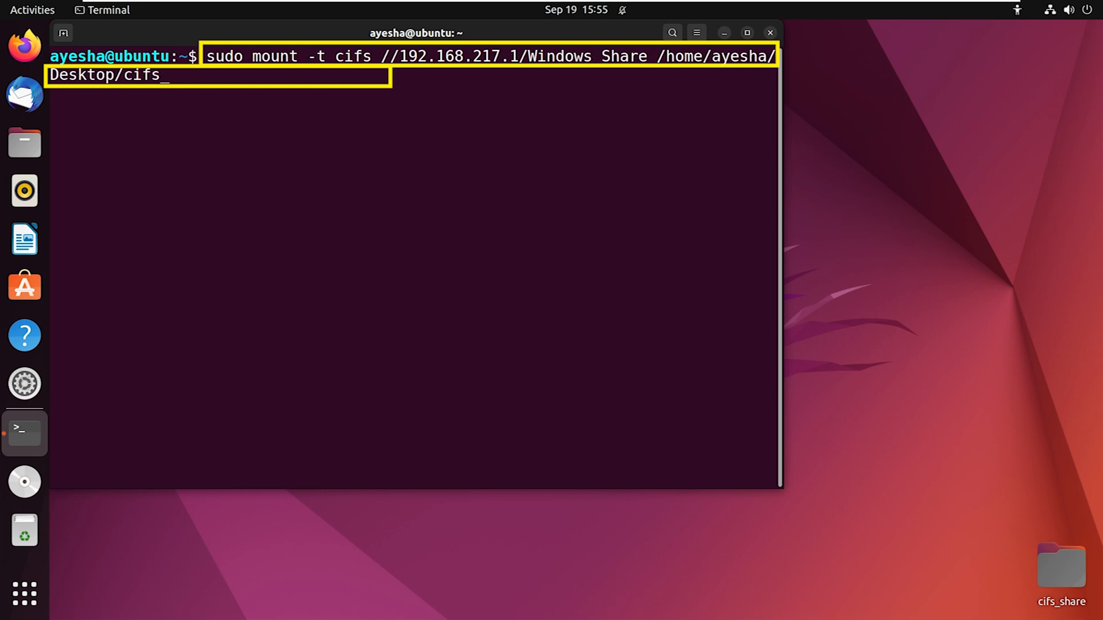
{"action": "type", "text": "share -o username=User"}
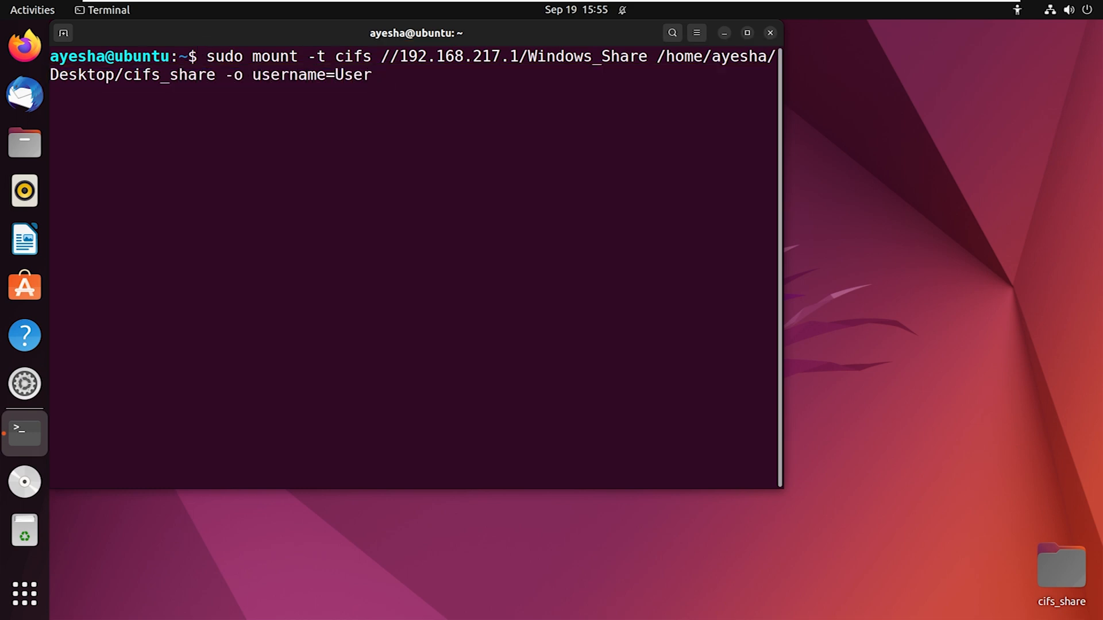
{"action": "key", "text": "Return"}
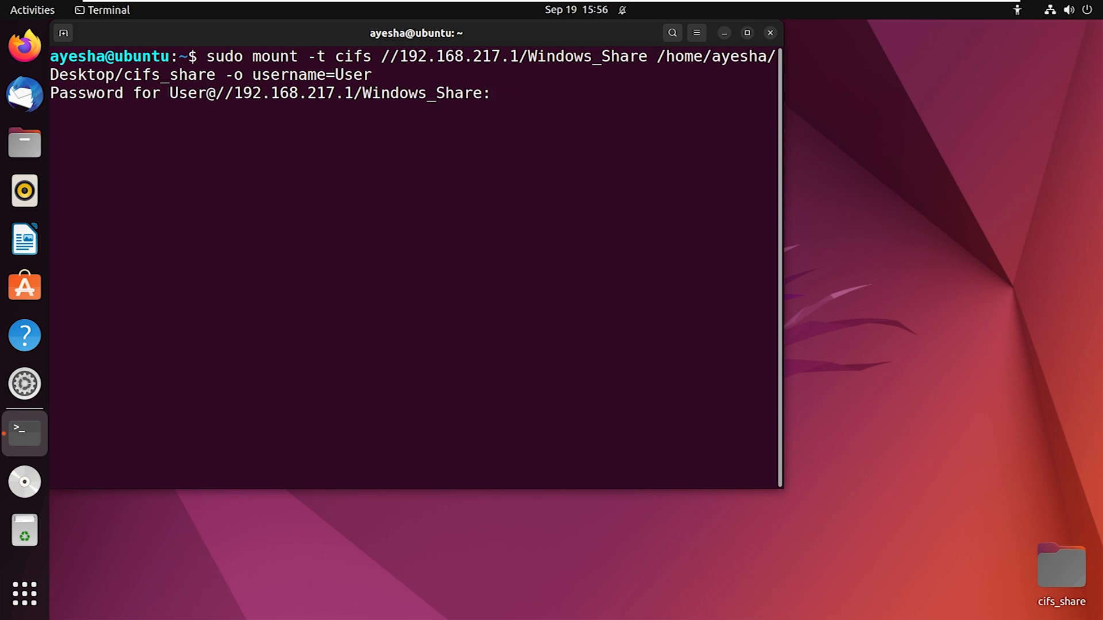
{"action": "key", "text": "Return"}
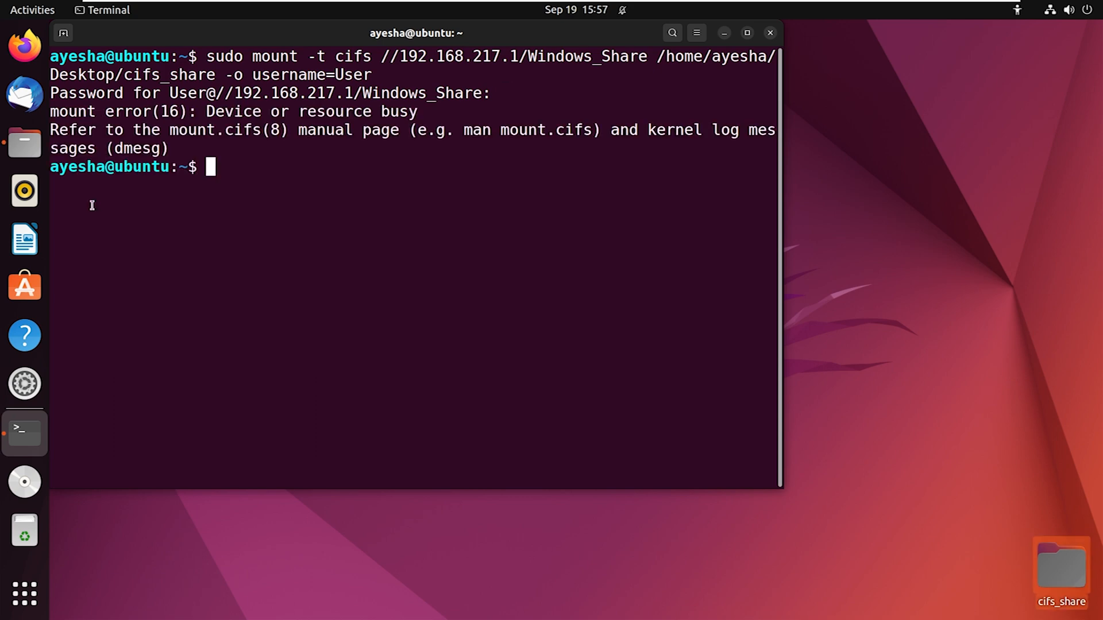
{"action": "left_click", "coordinate": [24, 143]}
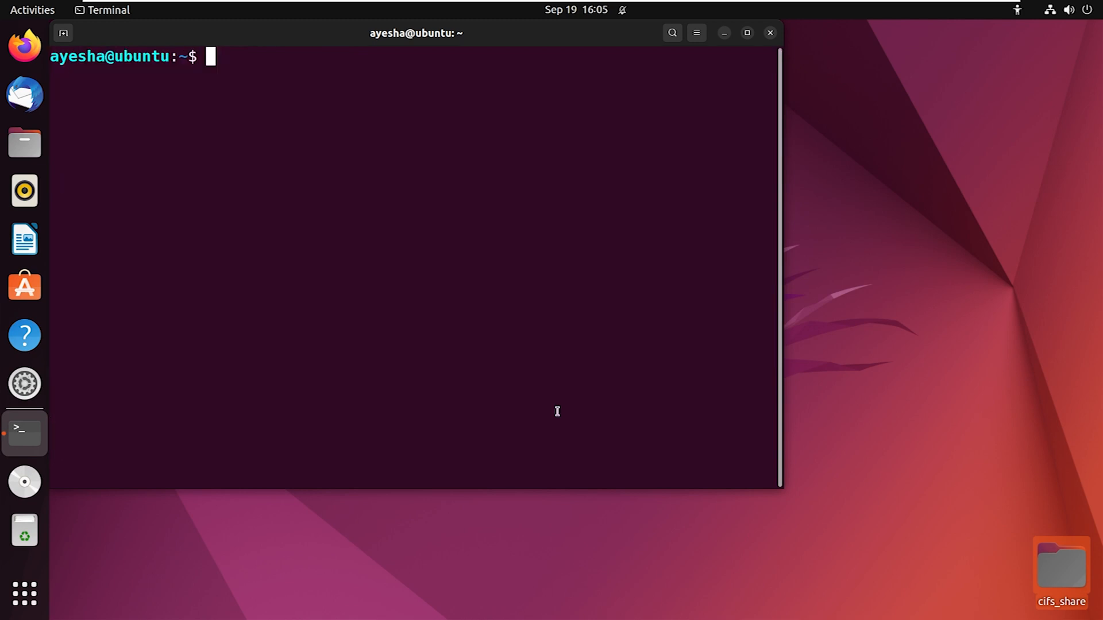
Connect smbclient to //192.168.217.1/Windows_Share as User and enter the password to reach the smb prompt.
{"action": "type", "text": "smbclient"}
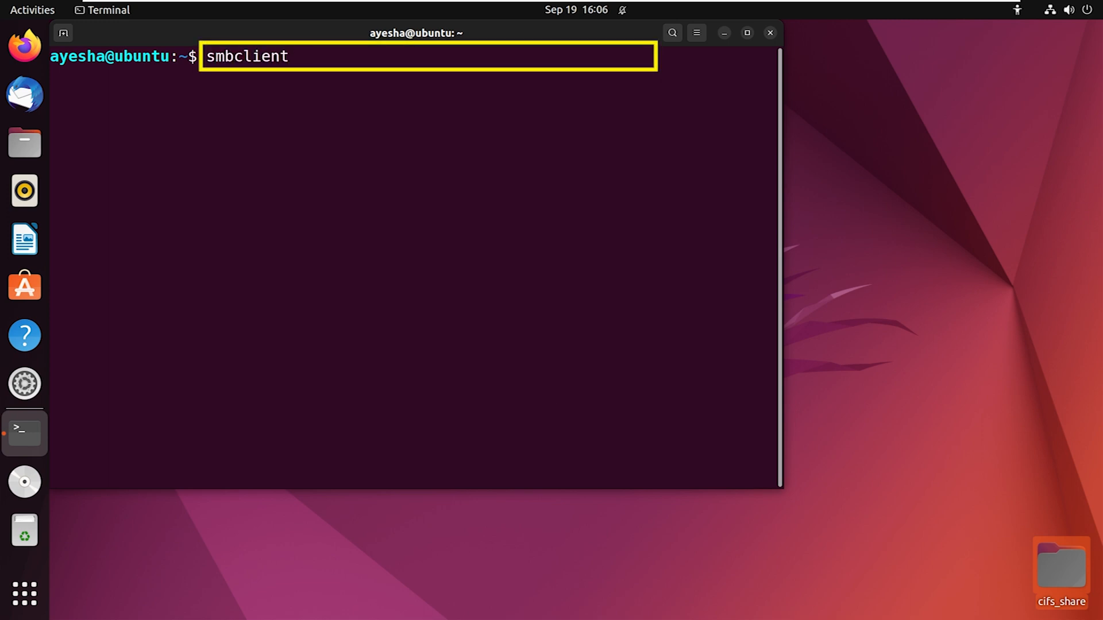
{"action": "type", "text": "//192.168.217.1/Windows_Sha"}
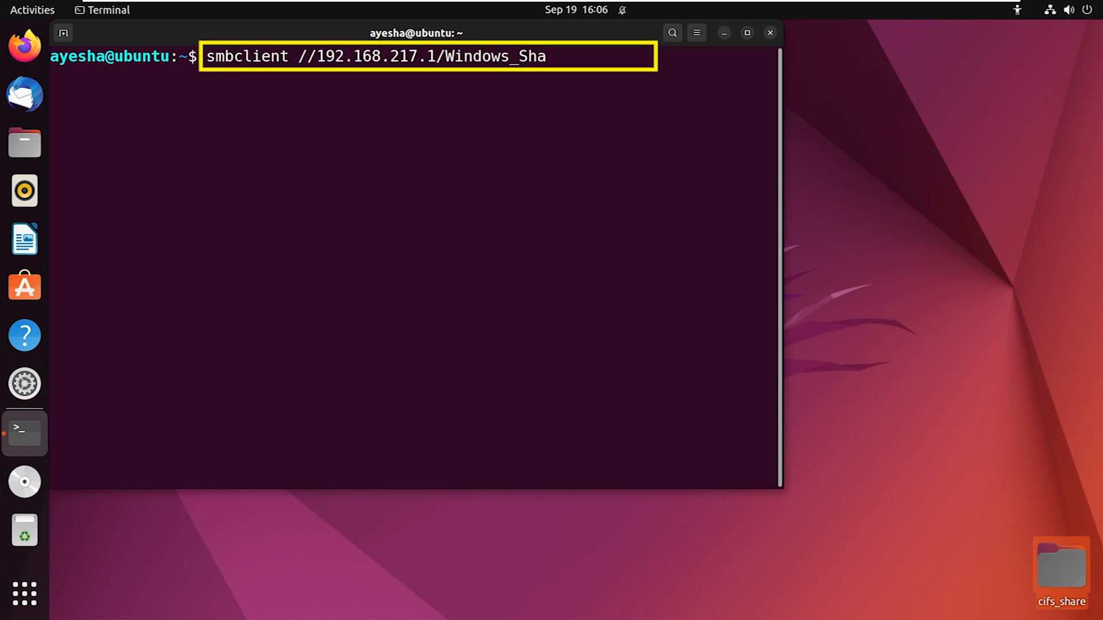
{"action": "type", "text": "re -U User"}
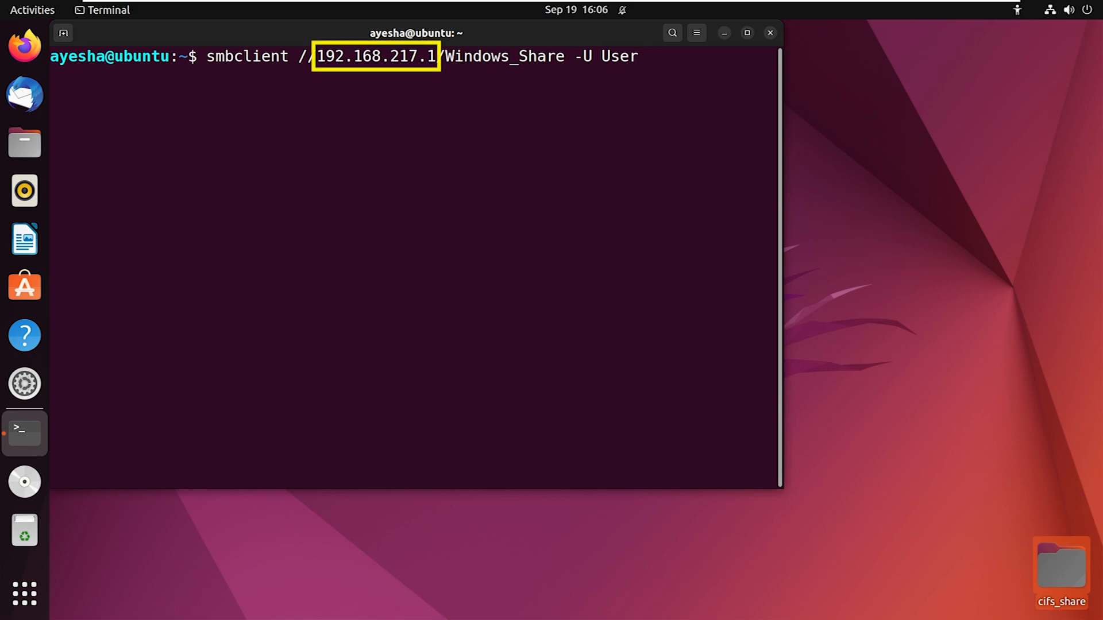
{"action": "mouse_move", "coordinate": [640, 56]}
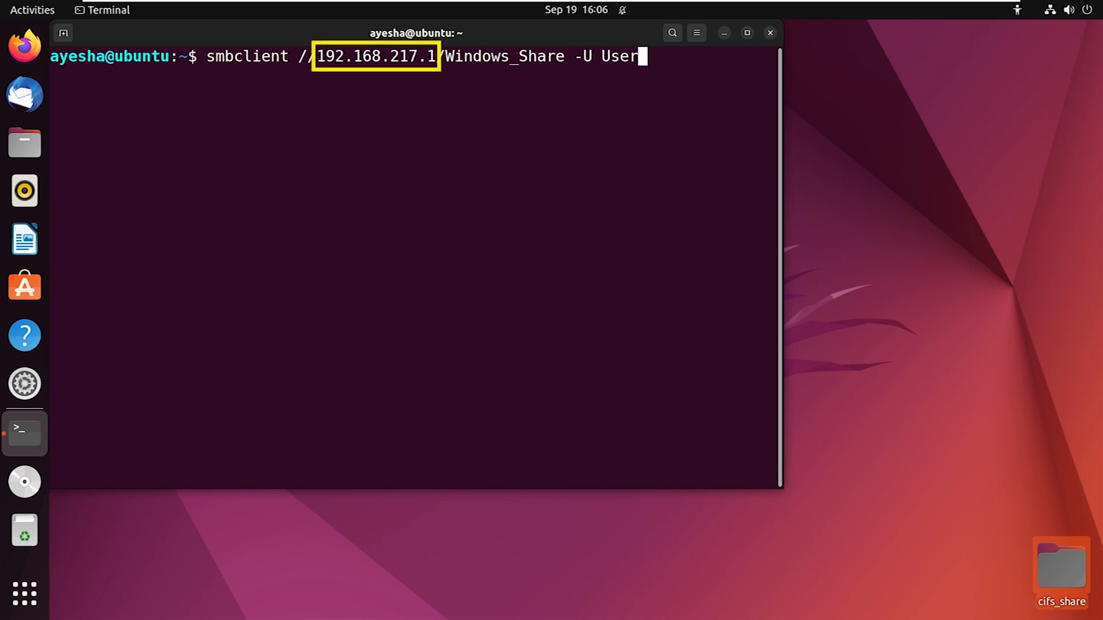
{"action": "key", "text": "Return"}
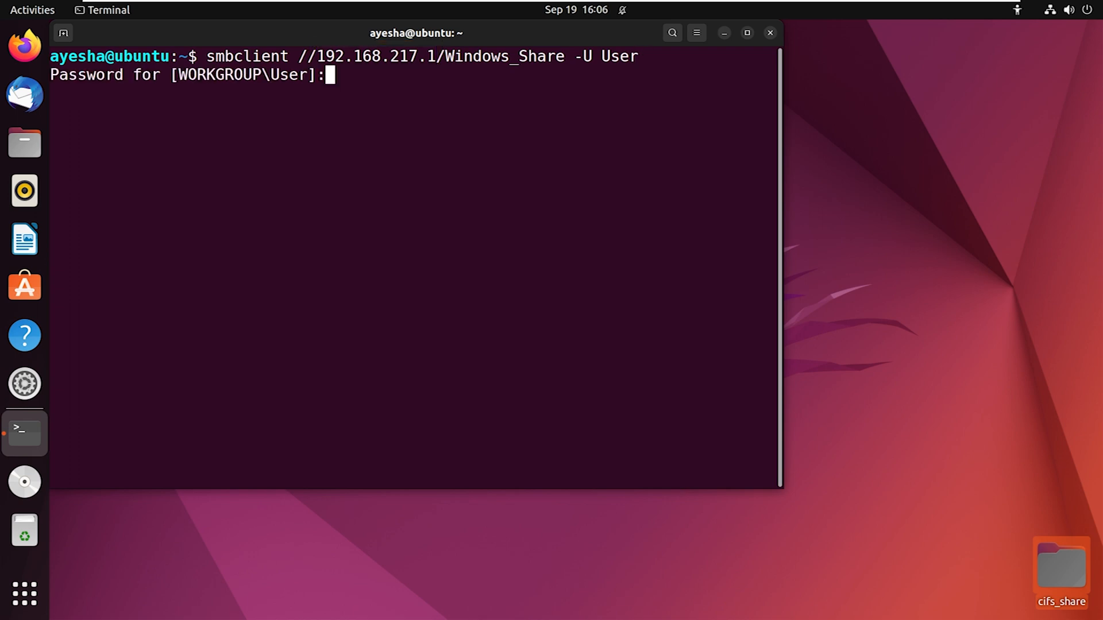
{"action": "key", "text": "Return"}
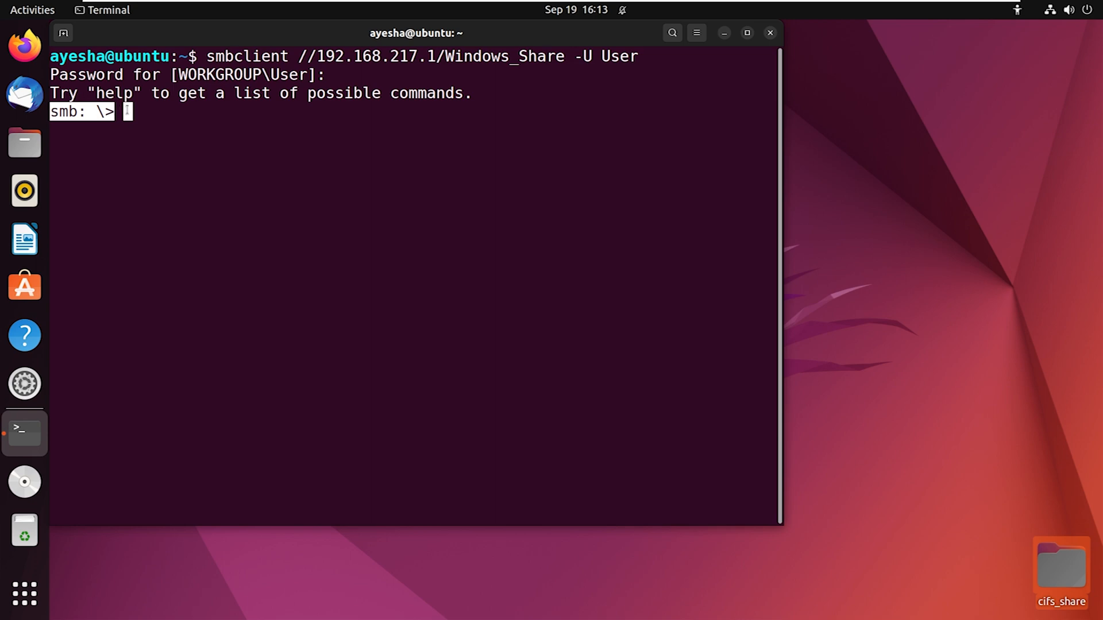
Run ls at the smb prompt and pick out Document.docx in the listing.
{"action": "type", "text": "ls"}
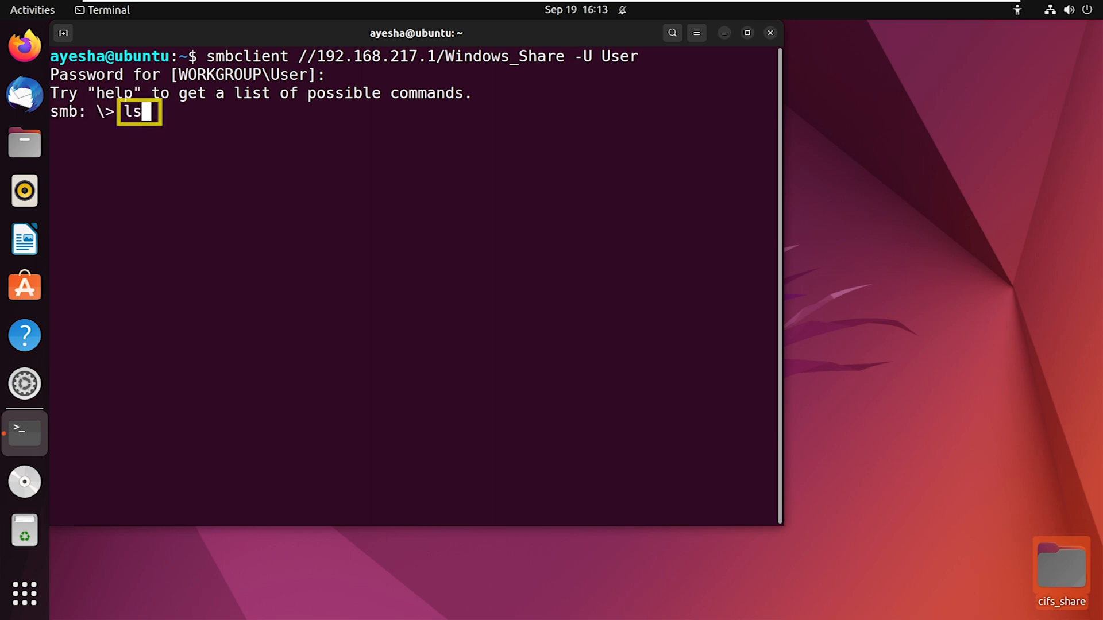
{"action": "key", "text": "Return"}
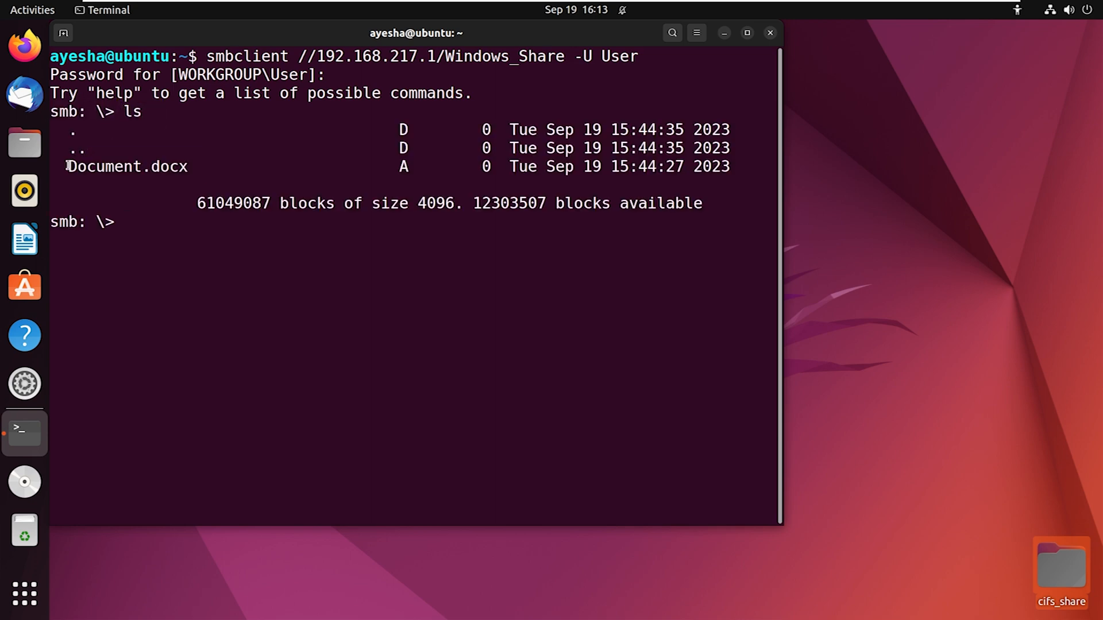
{"action": "double_click", "coordinate": [127, 166]}
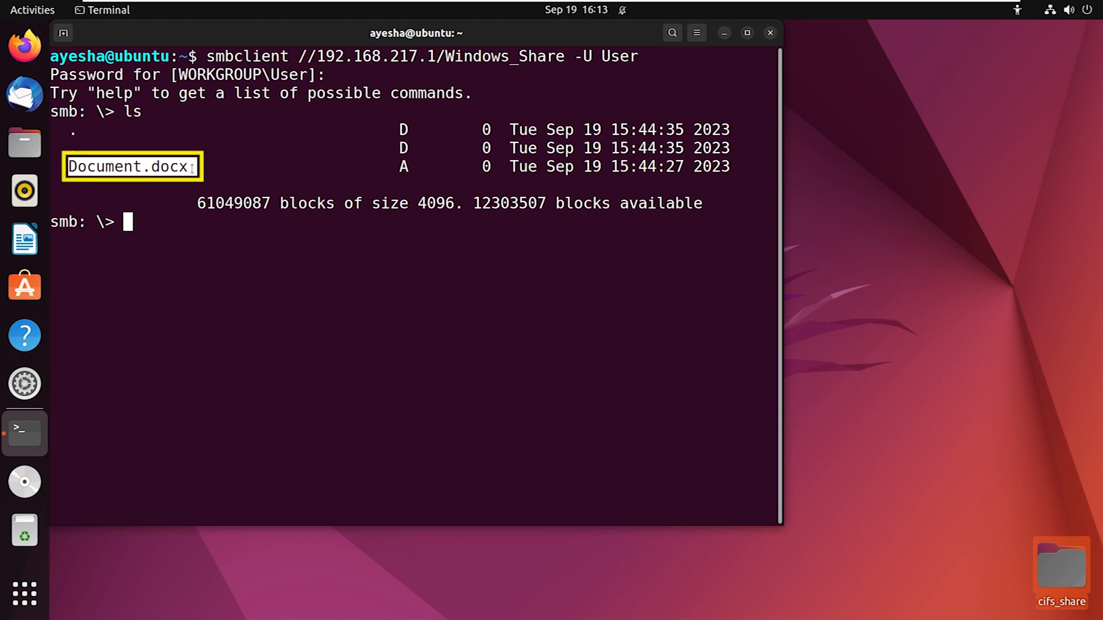